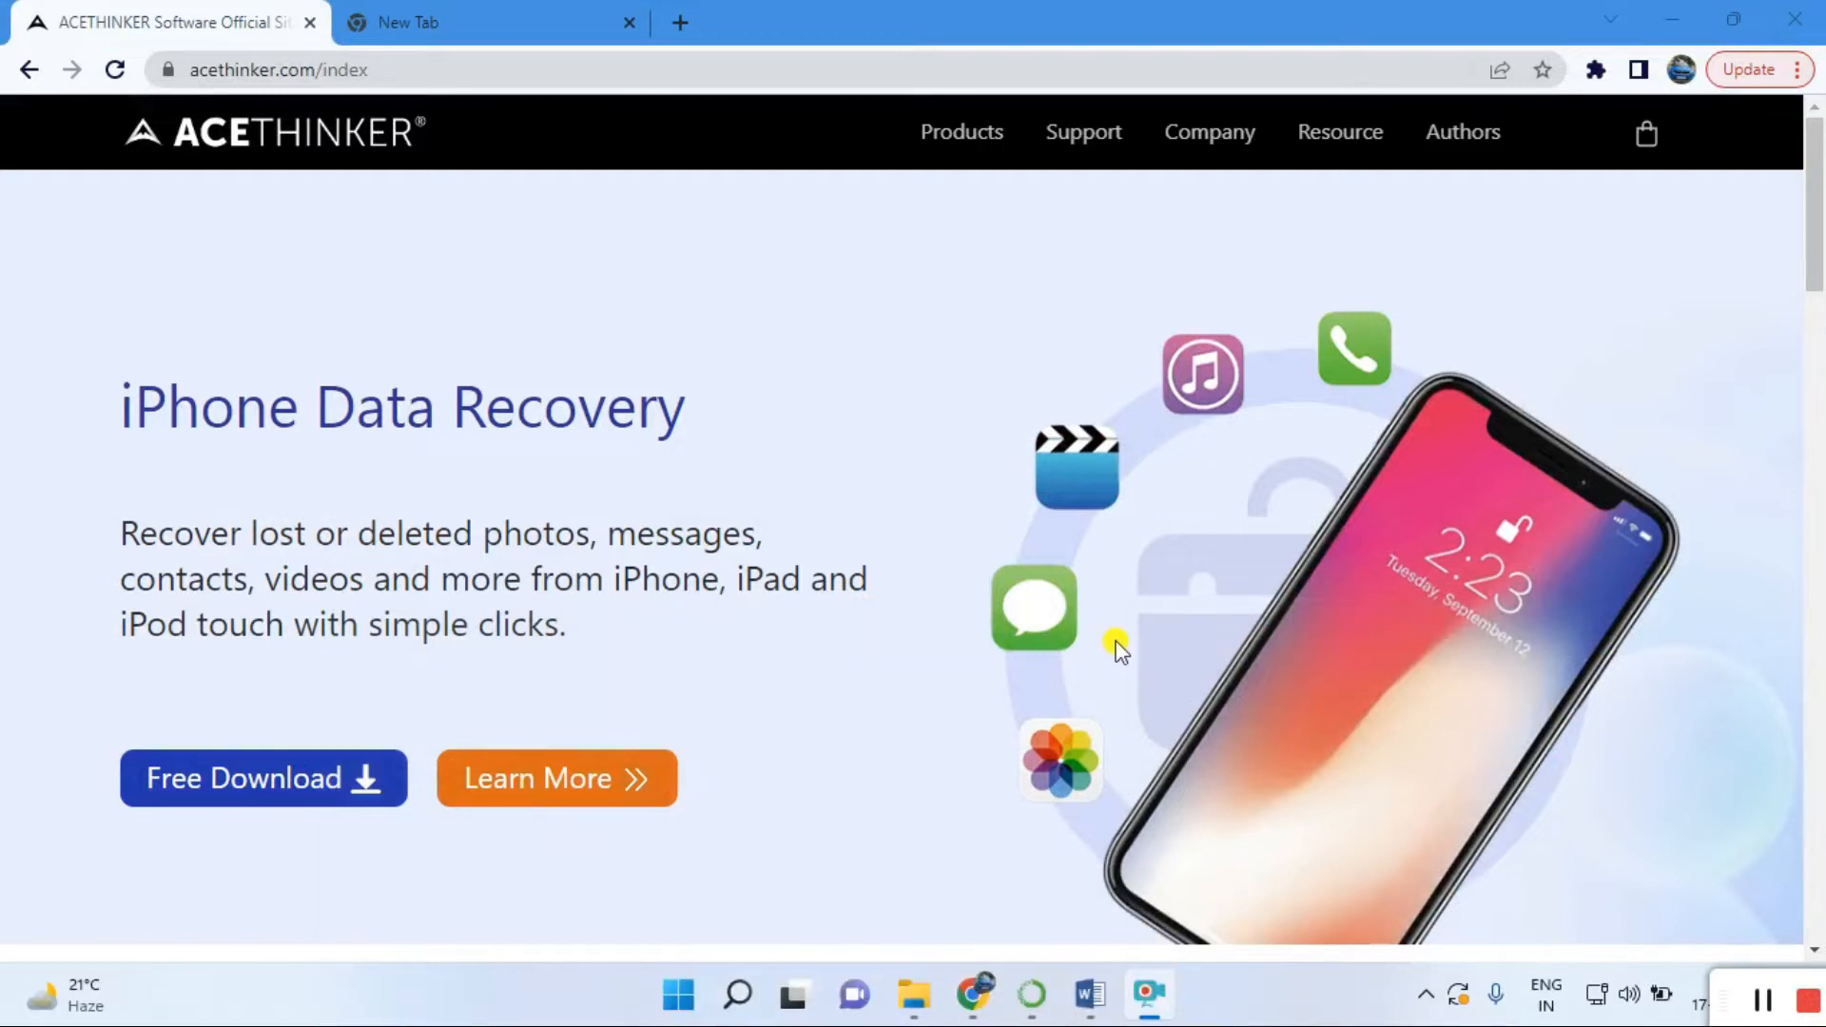
pyautogui.moveTo(284, 186)
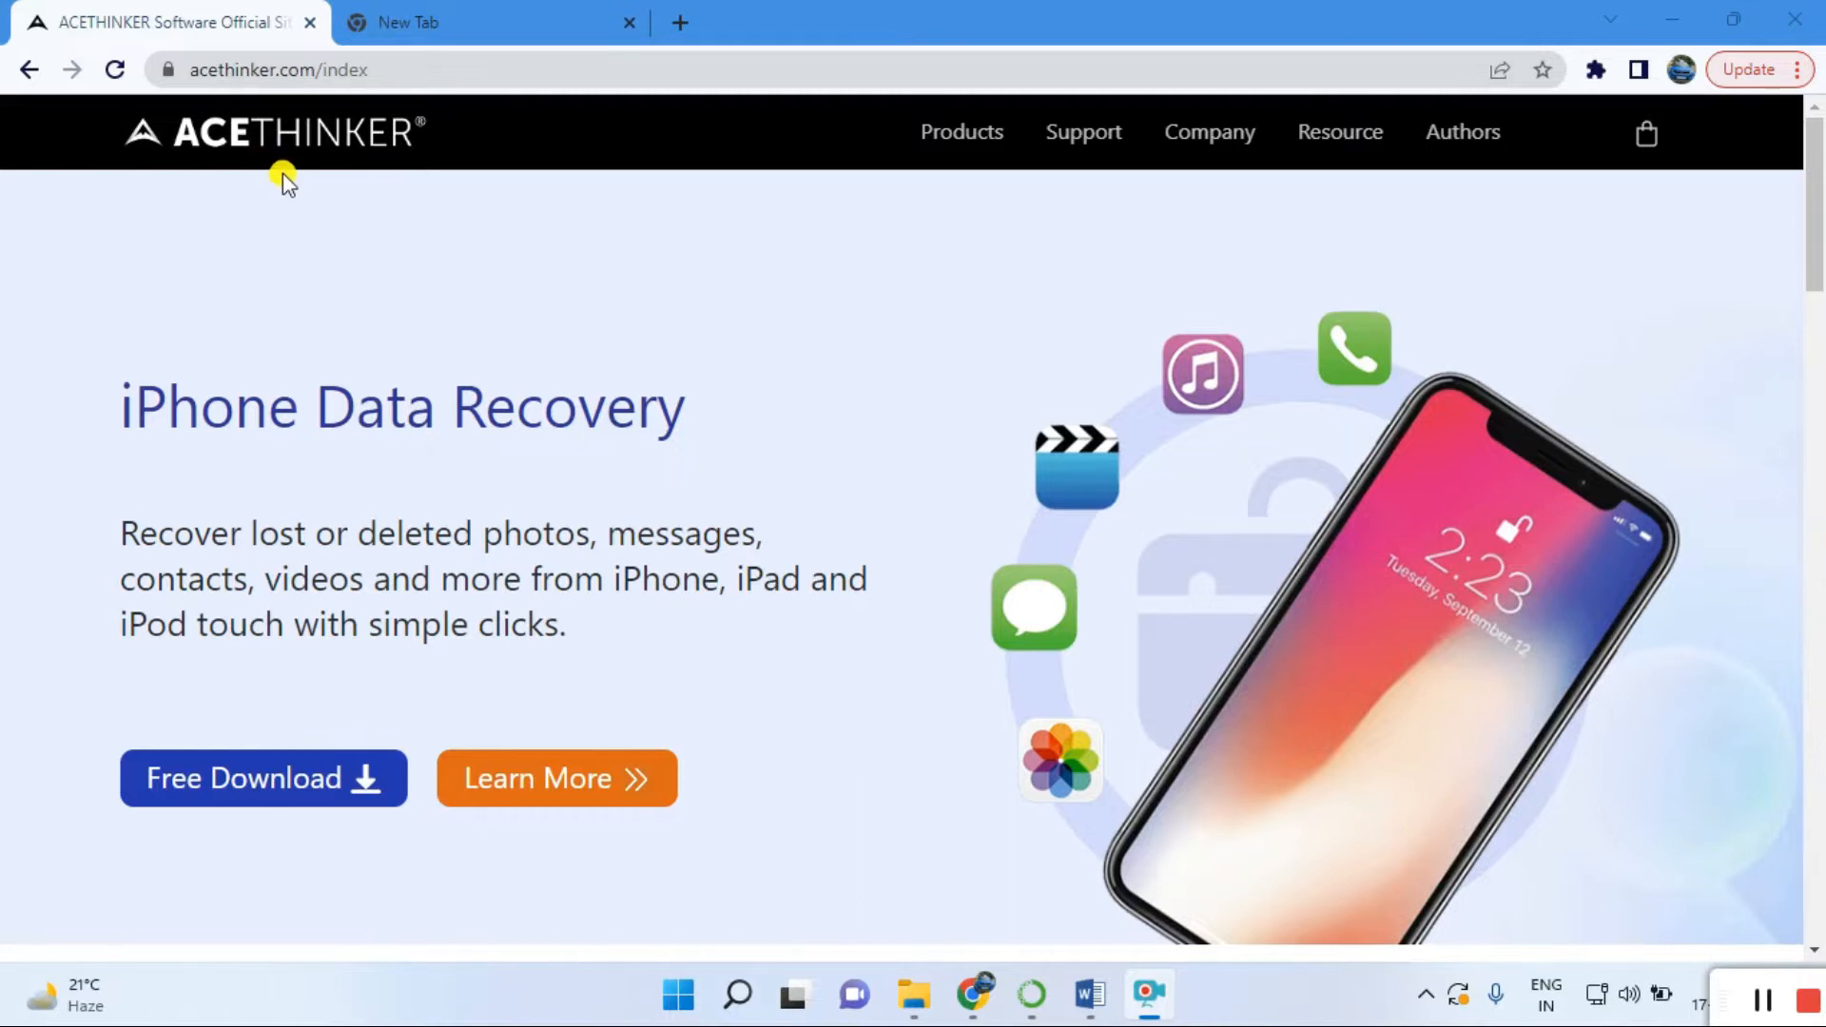
pyautogui.moveTo(350, 139)
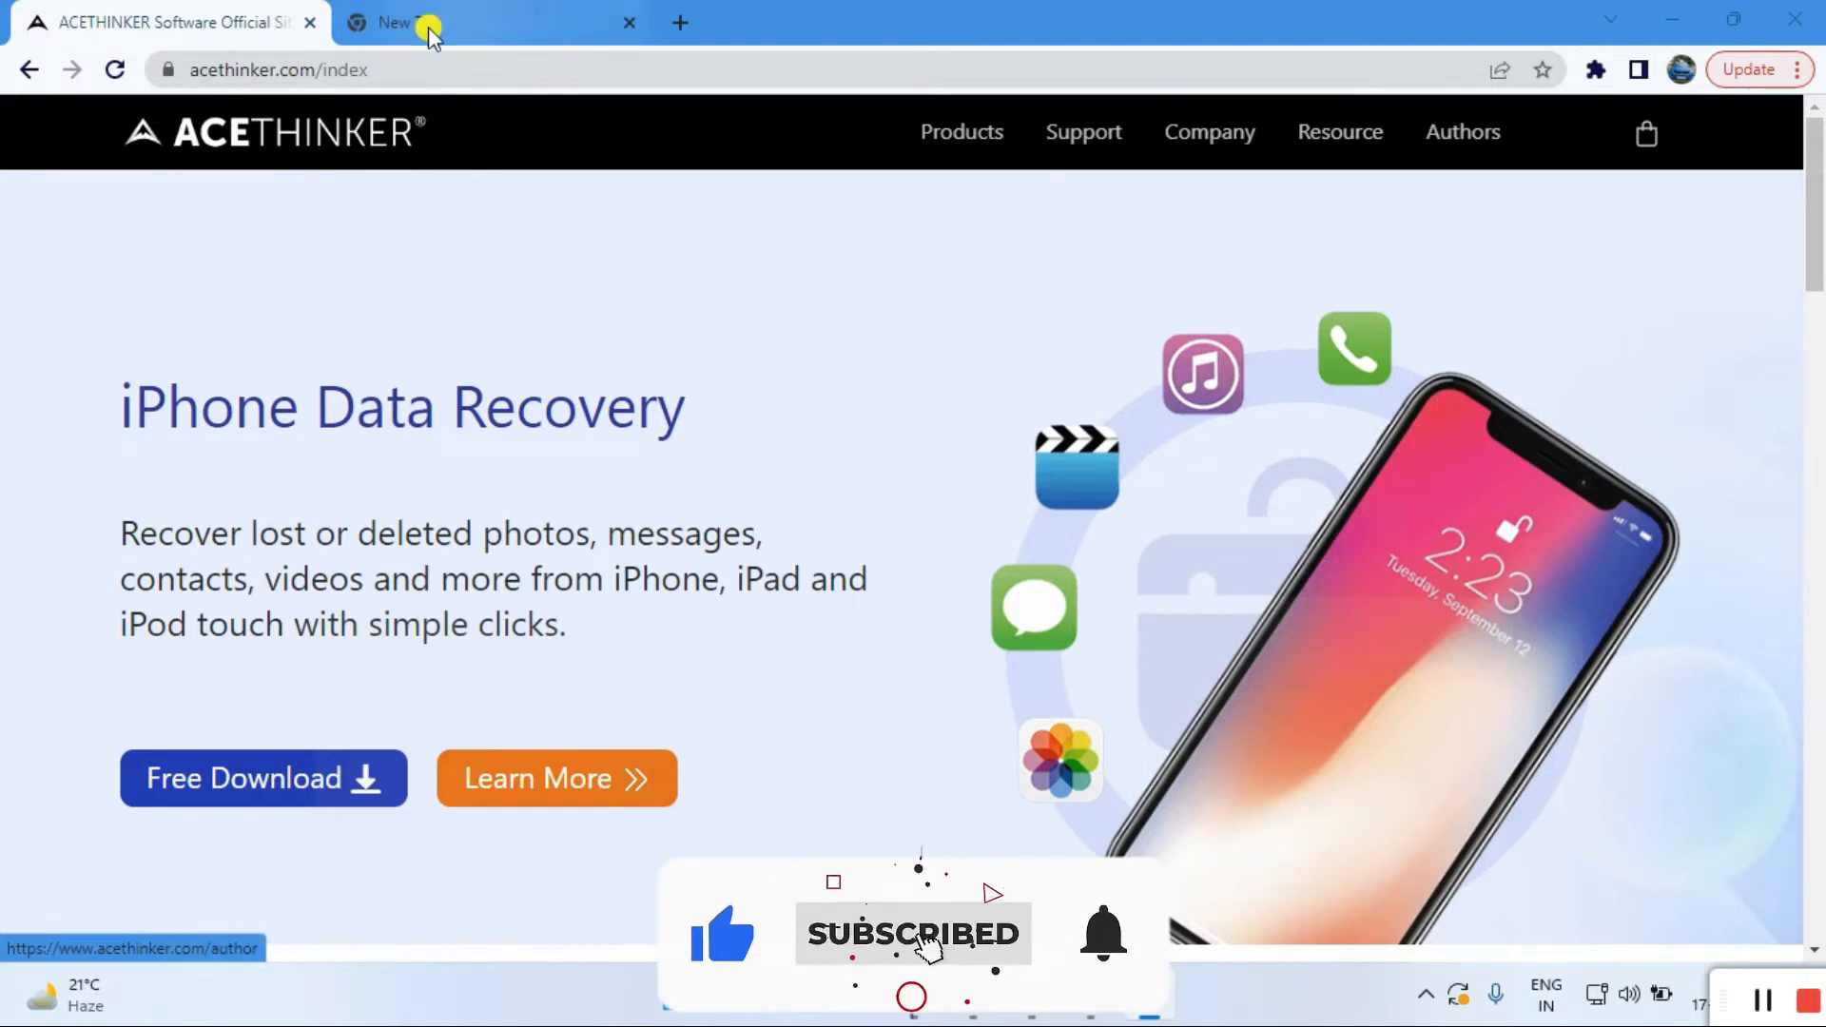
# Go to the Support Center and scroll down to its footer list of online apps.
pyautogui.click(1082, 131)
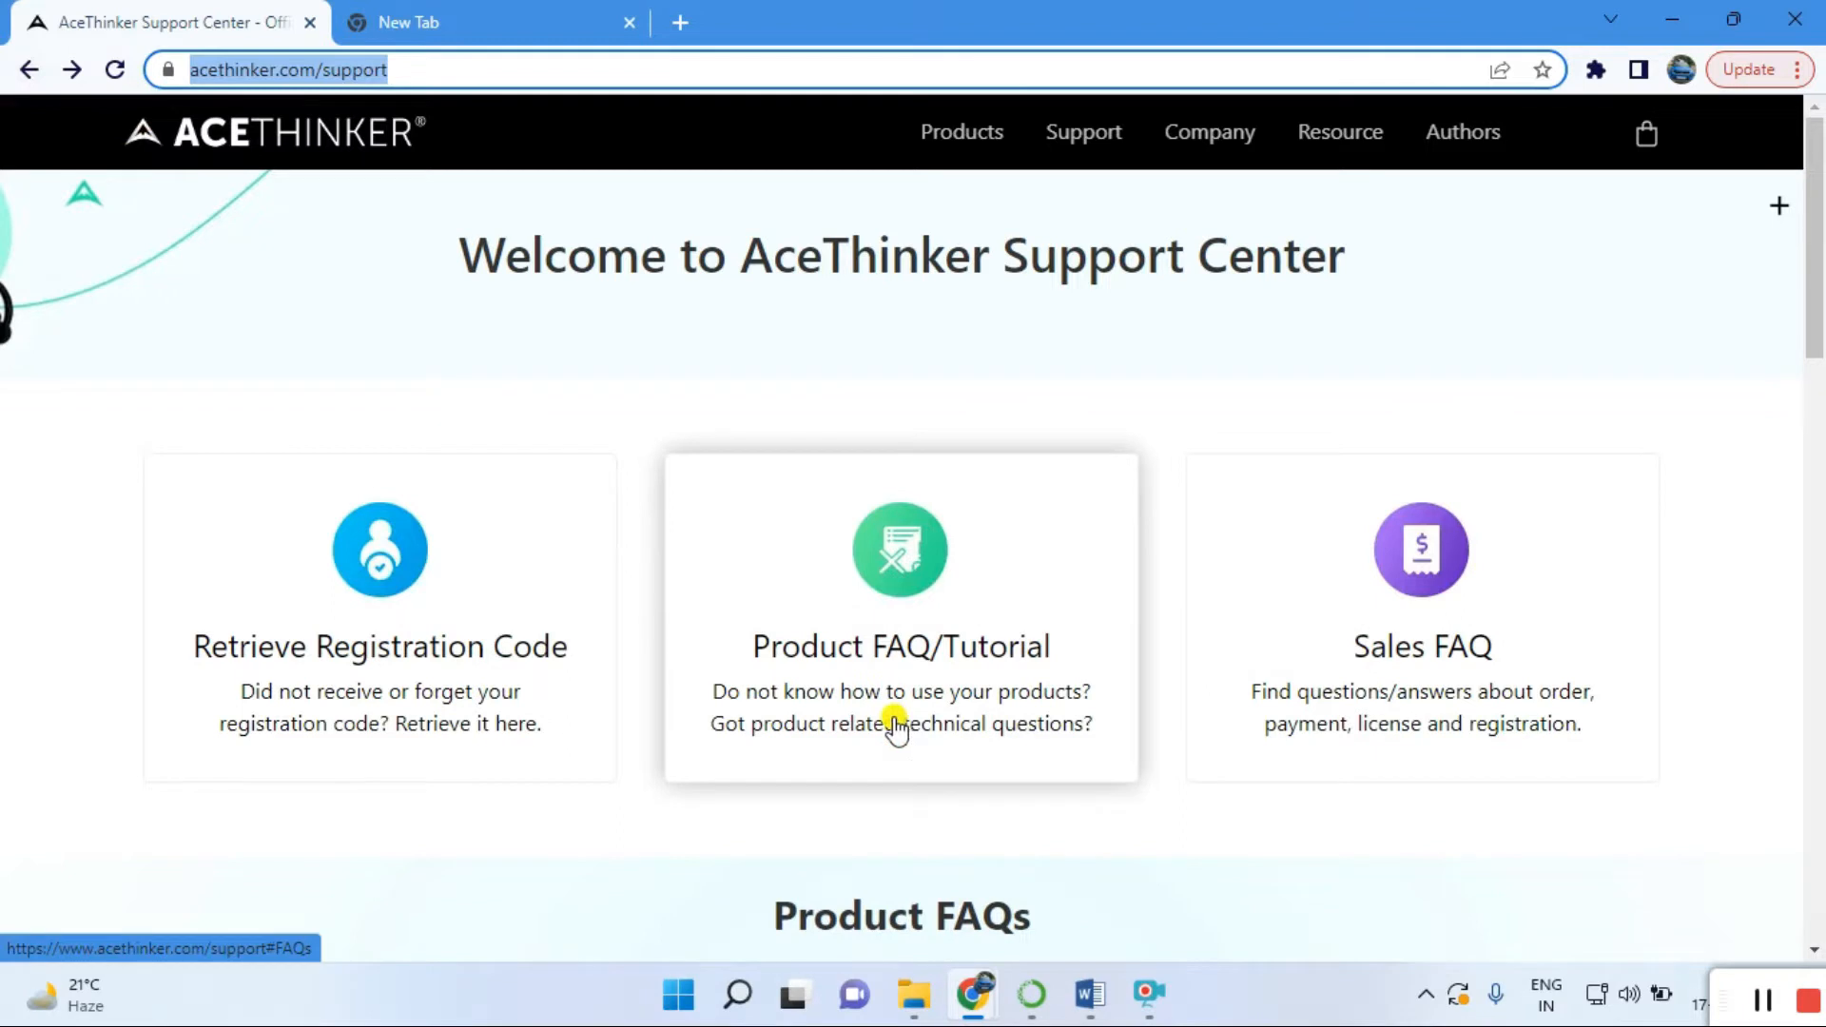
pyautogui.scroll(-3)
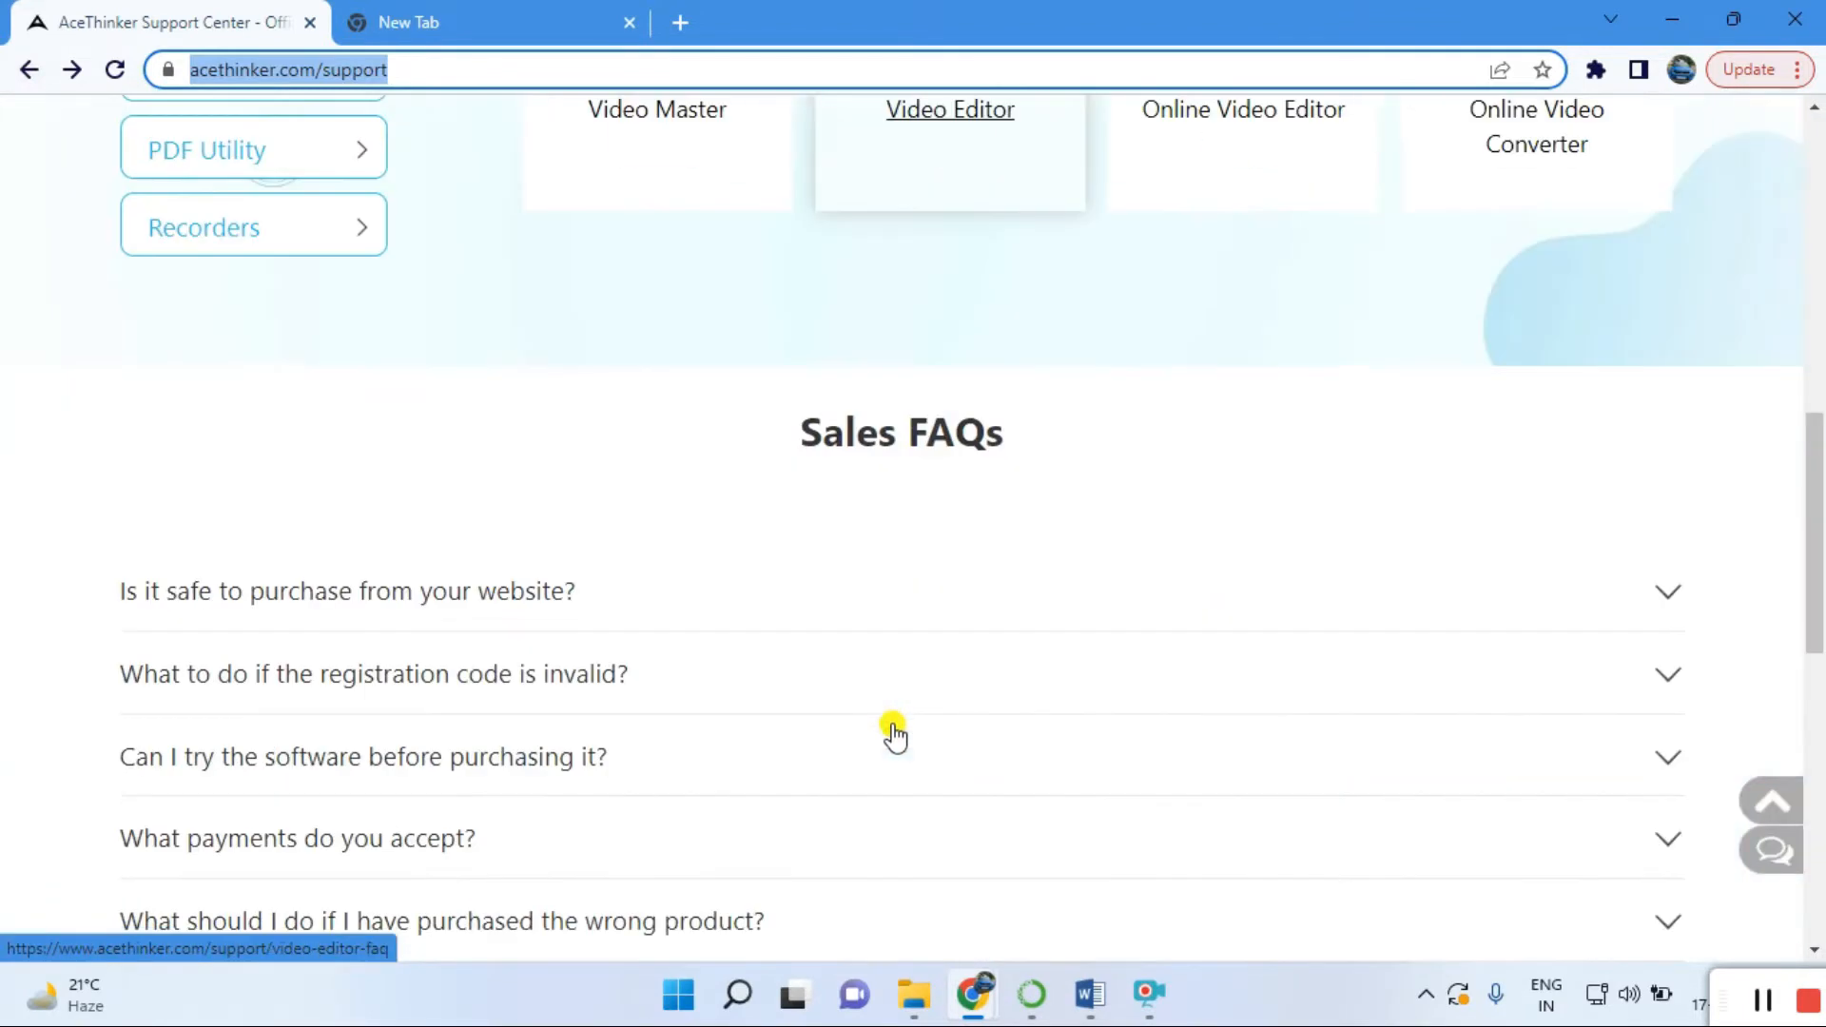
pyautogui.scroll(-3)
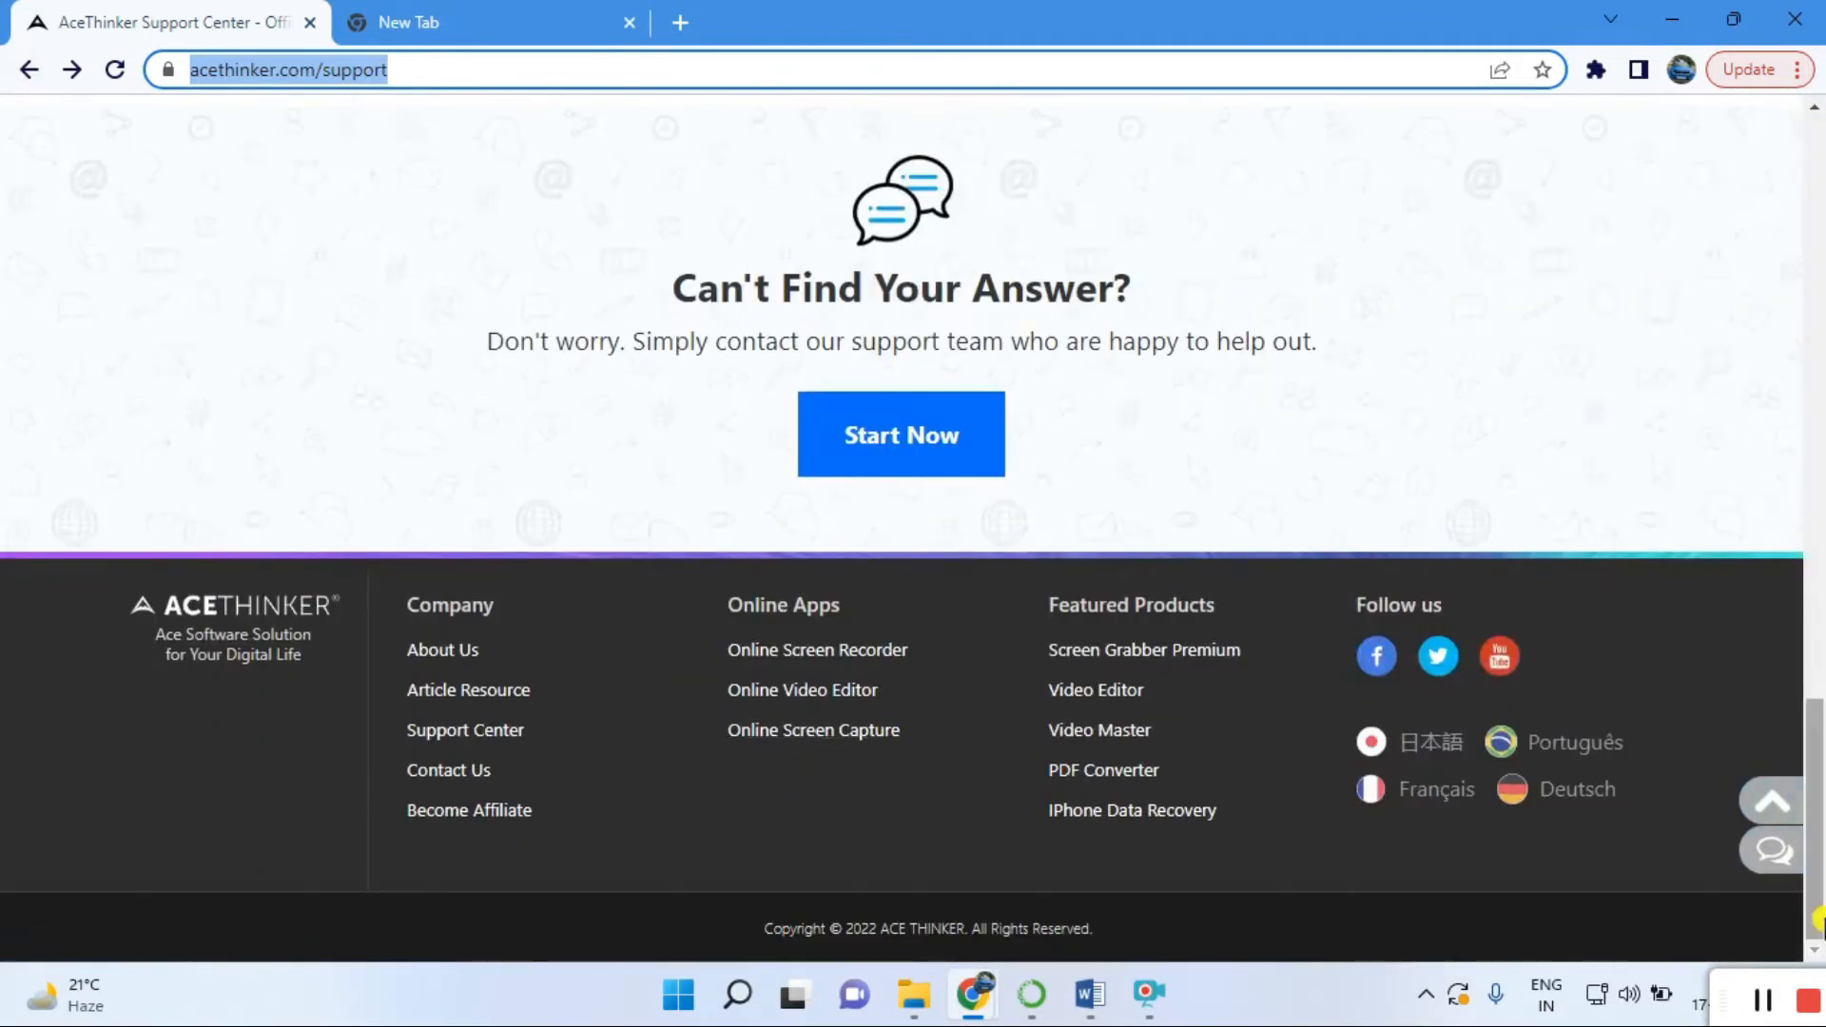
pyautogui.moveTo(1096, 730)
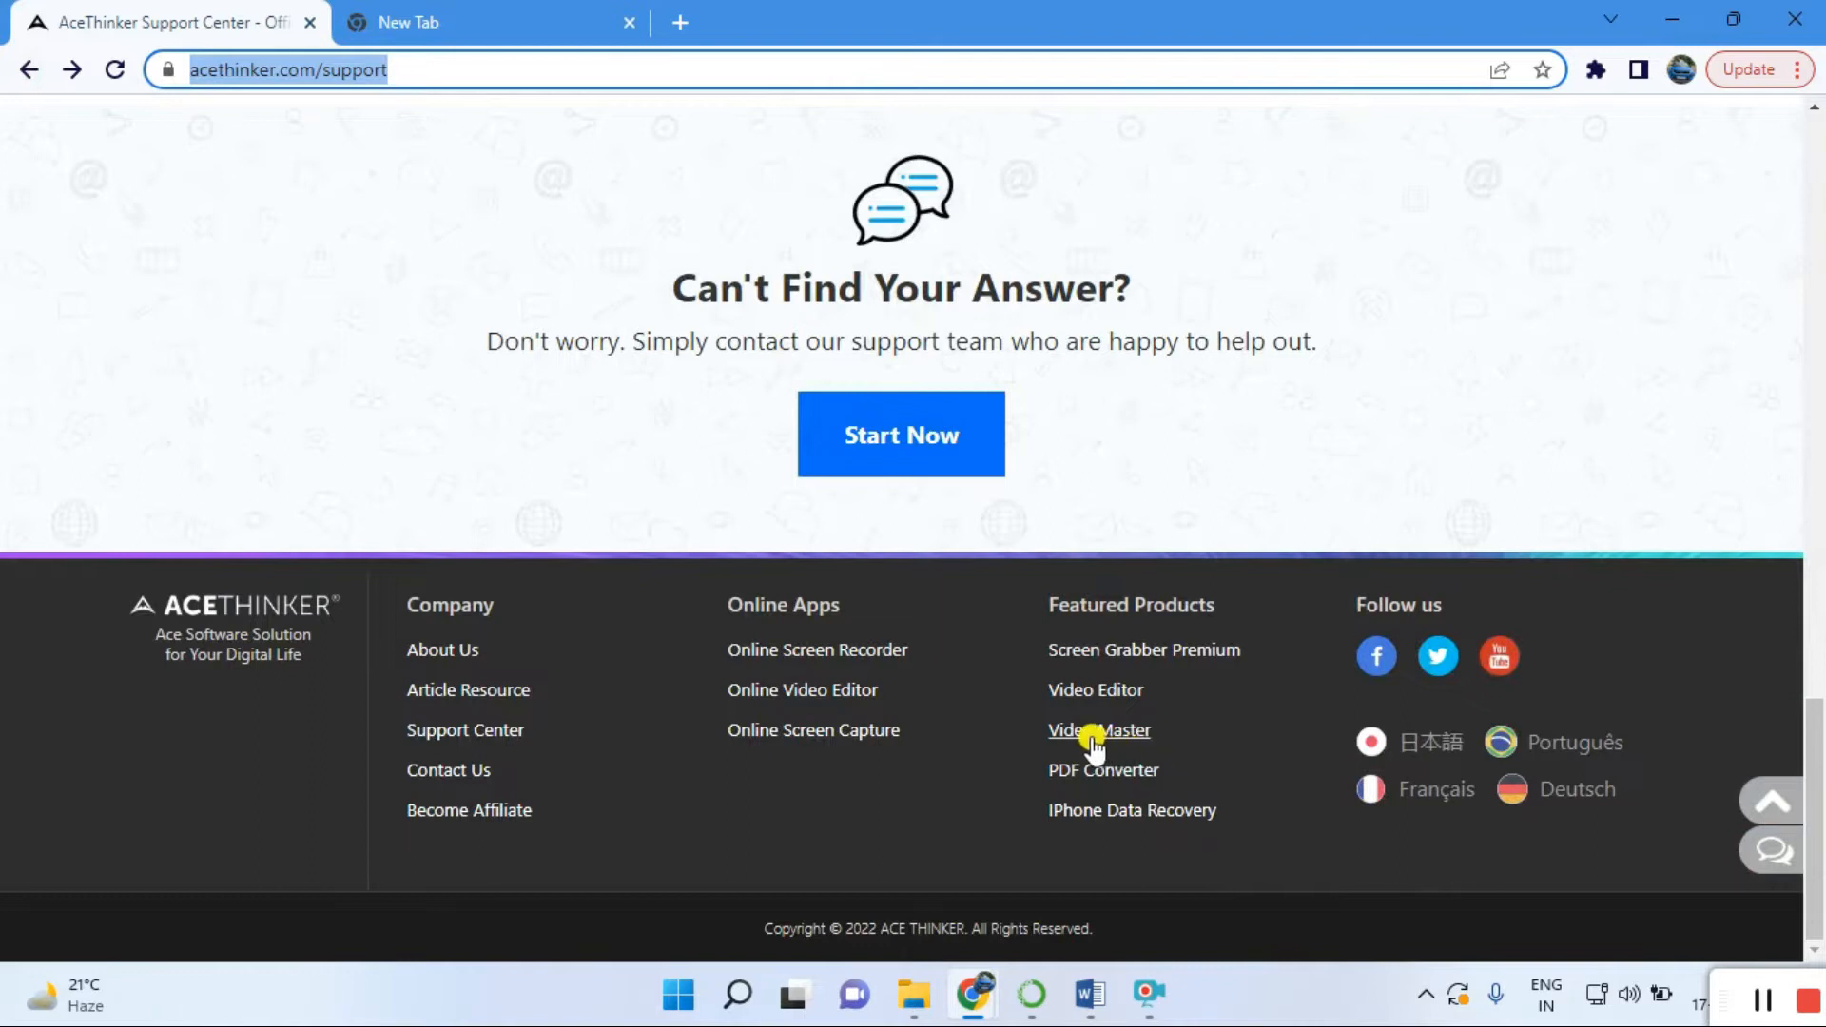
pyautogui.moveTo(1096, 689)
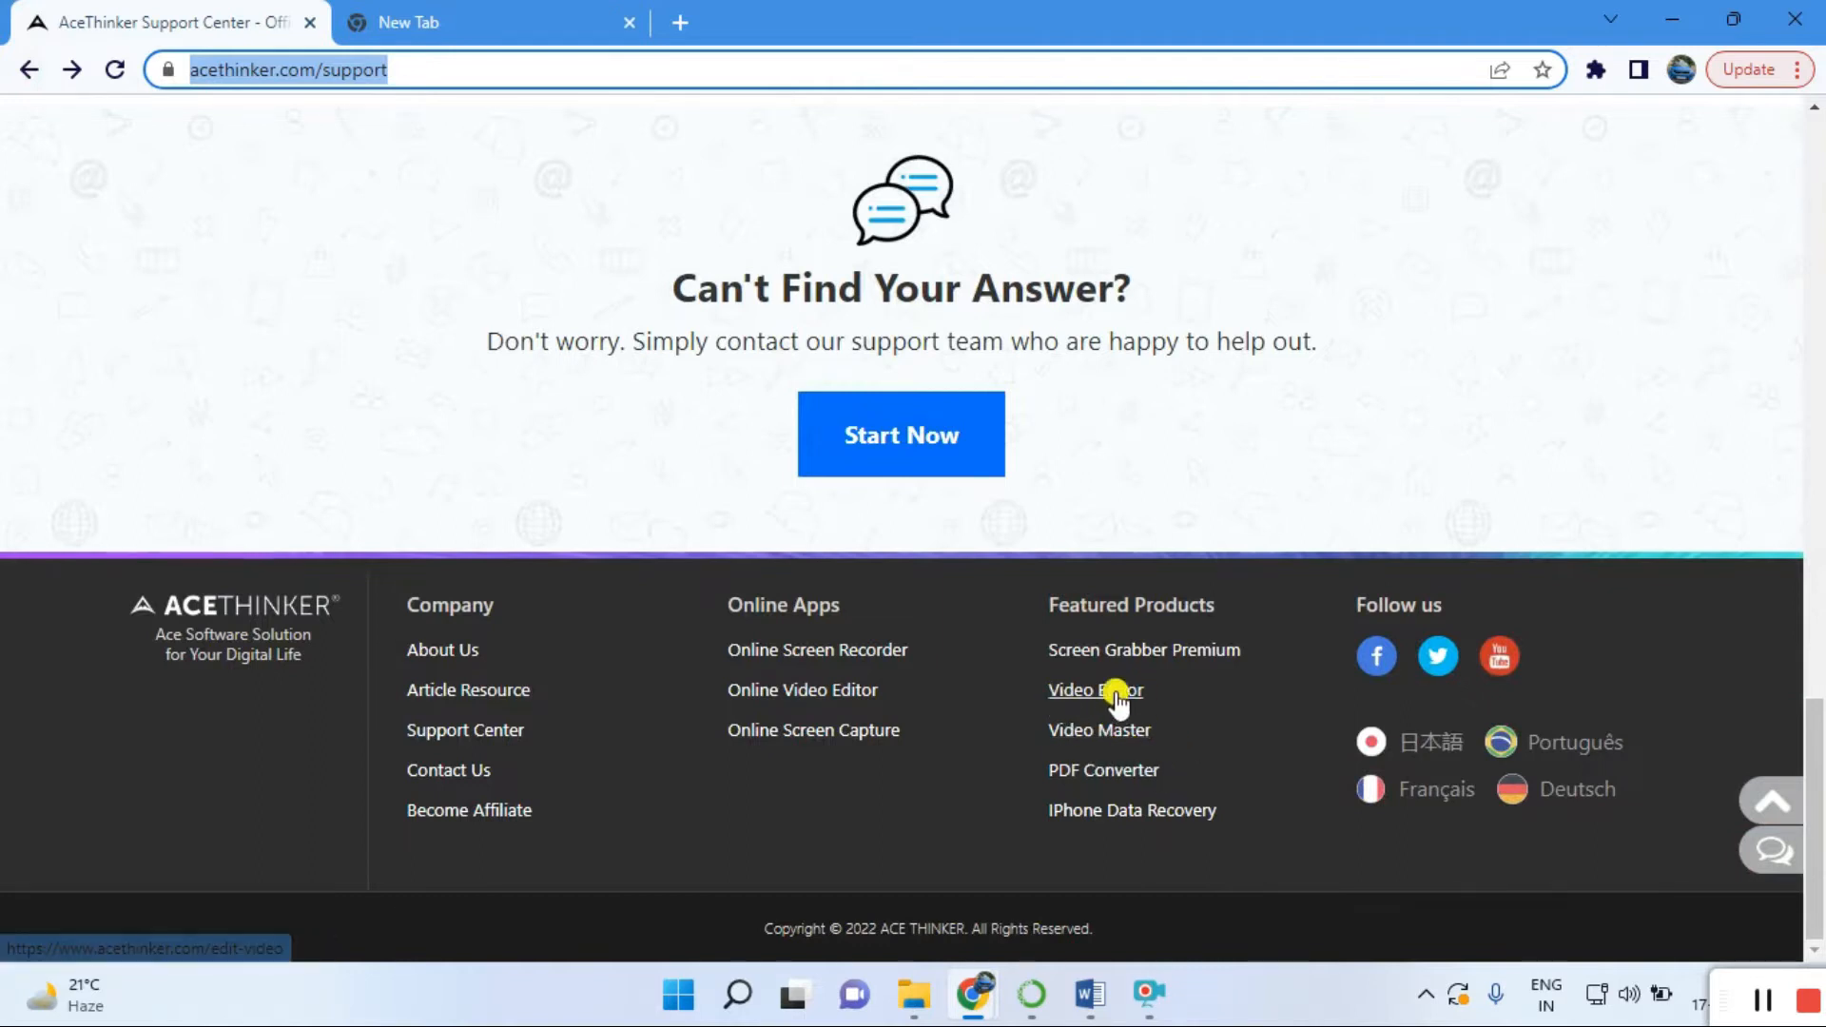
pyautogui.moveTo(1082, 789)
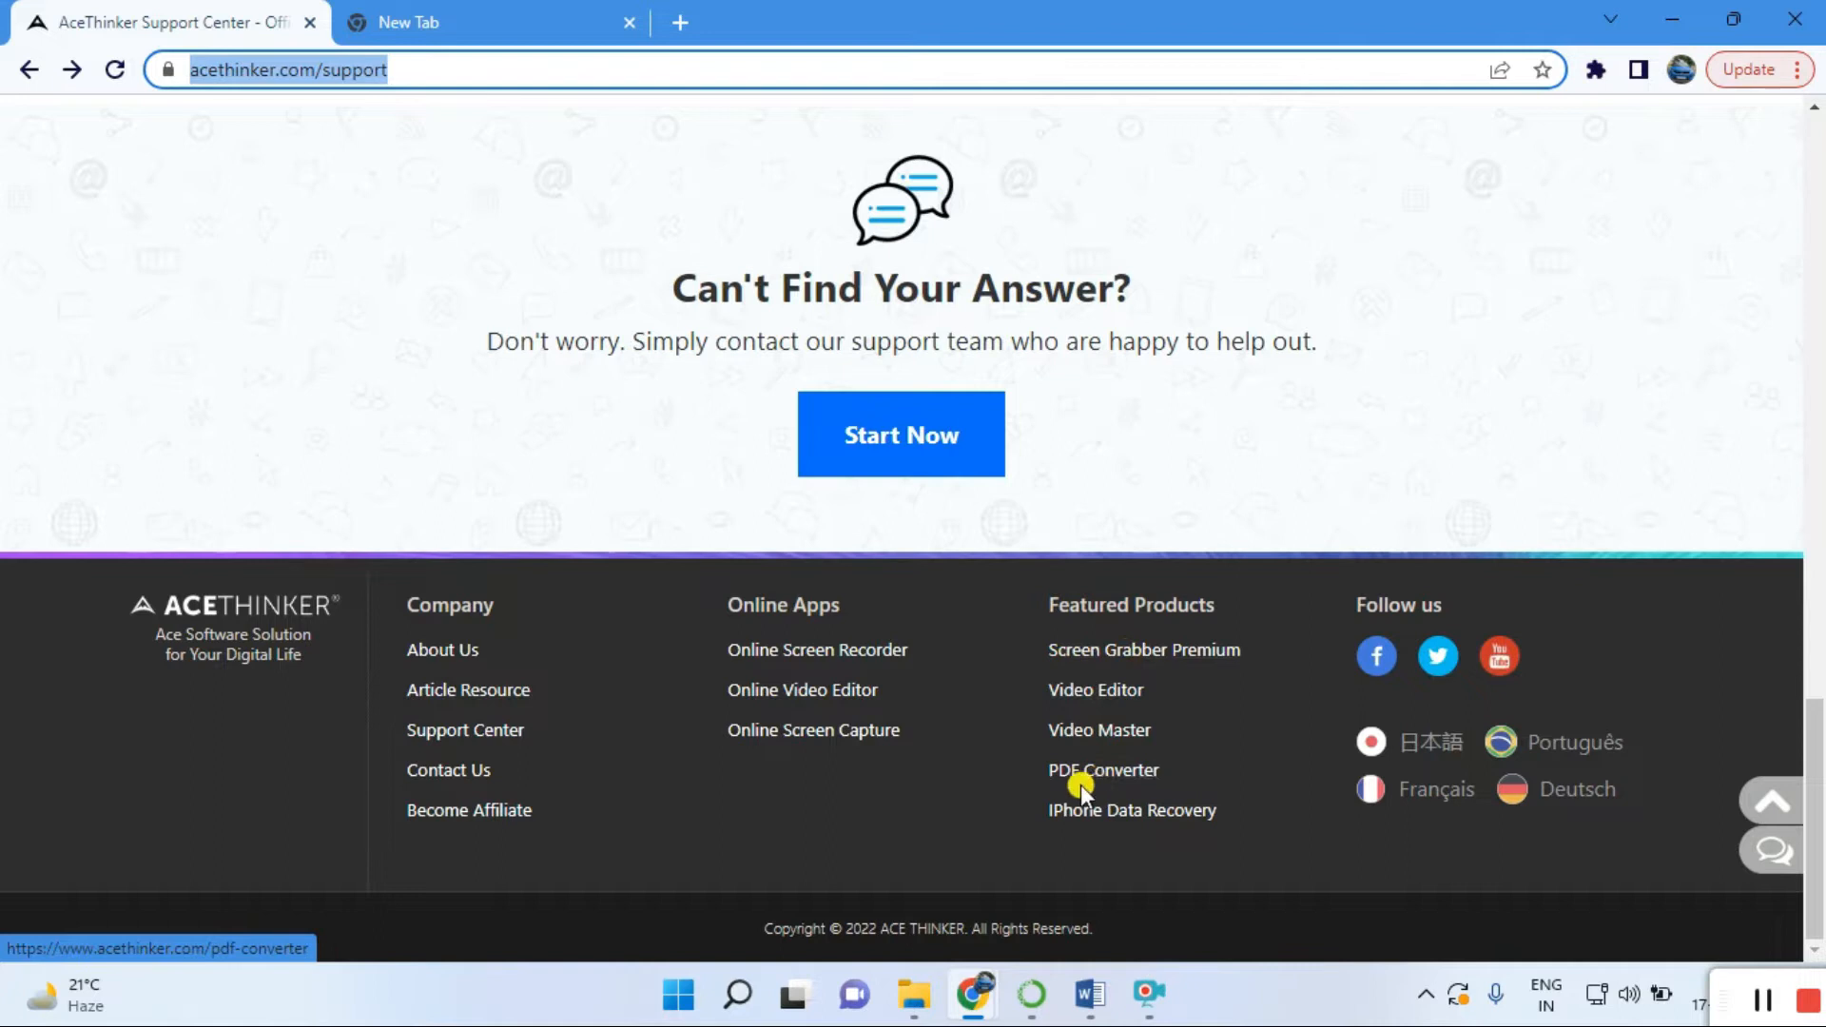
pyautogui.moveTo(1166, 815)
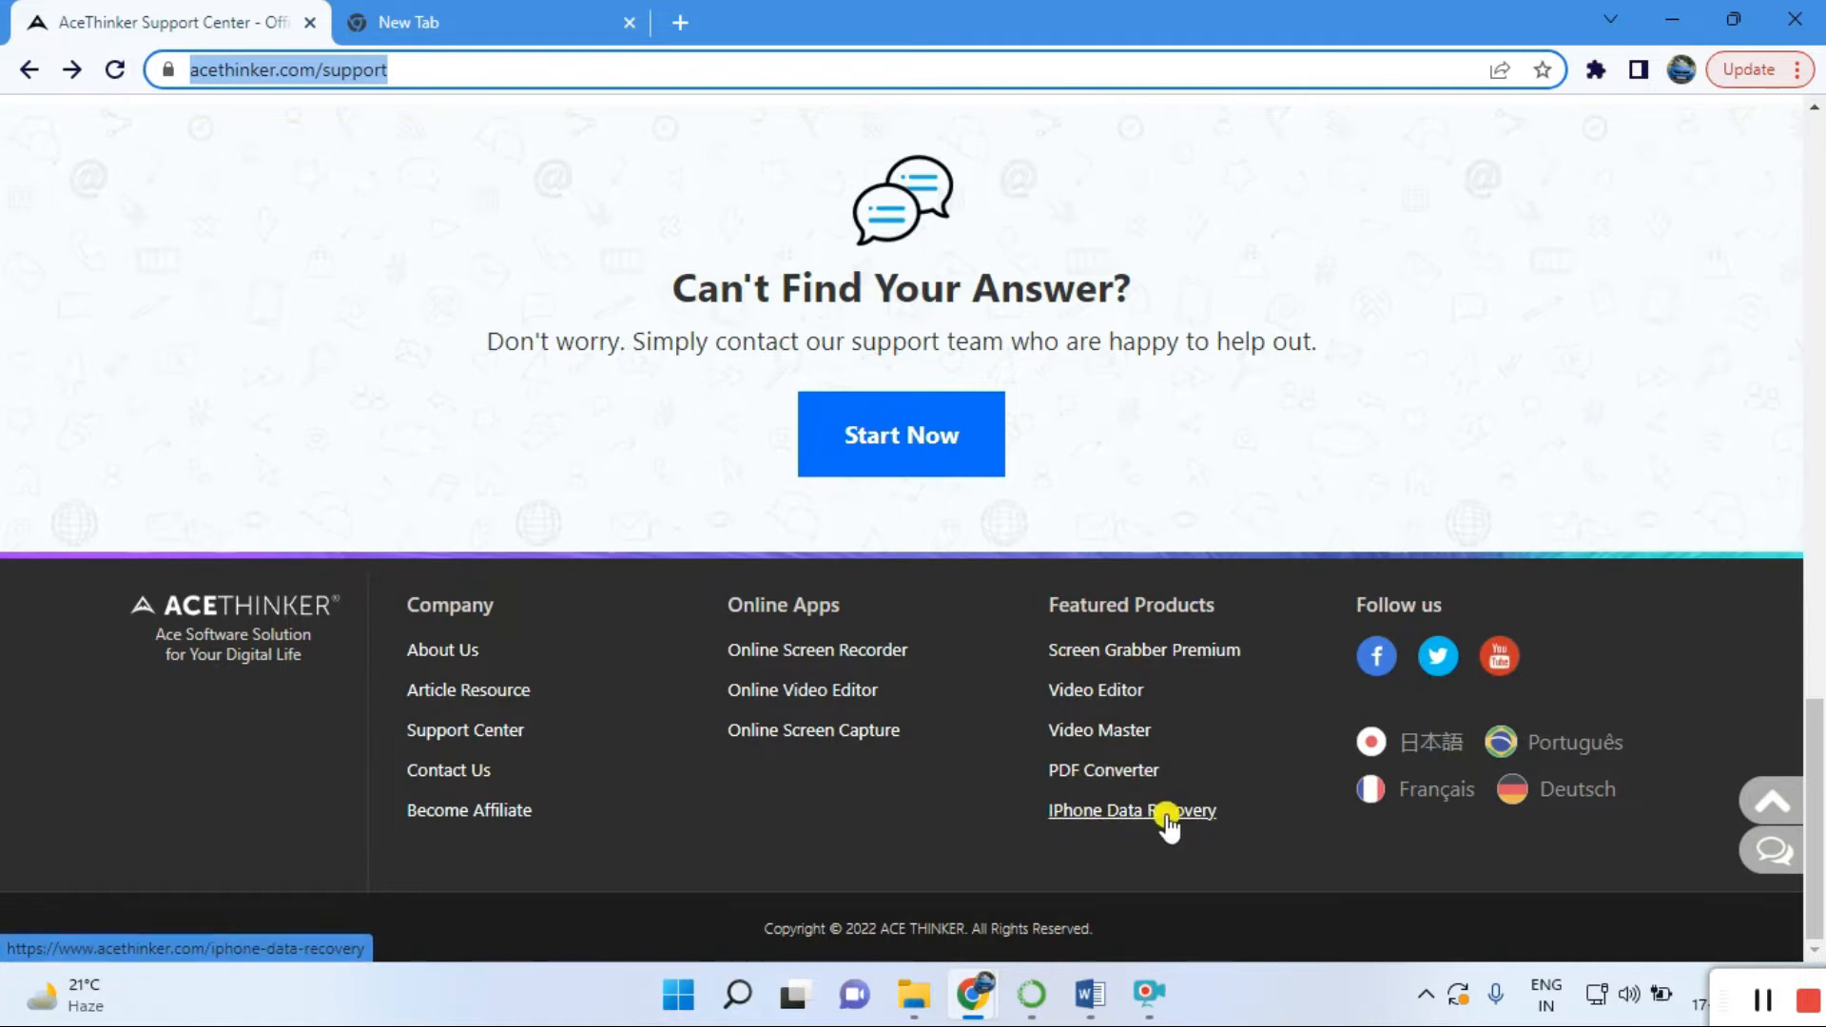
pyautogui.moveTo(818, 818)
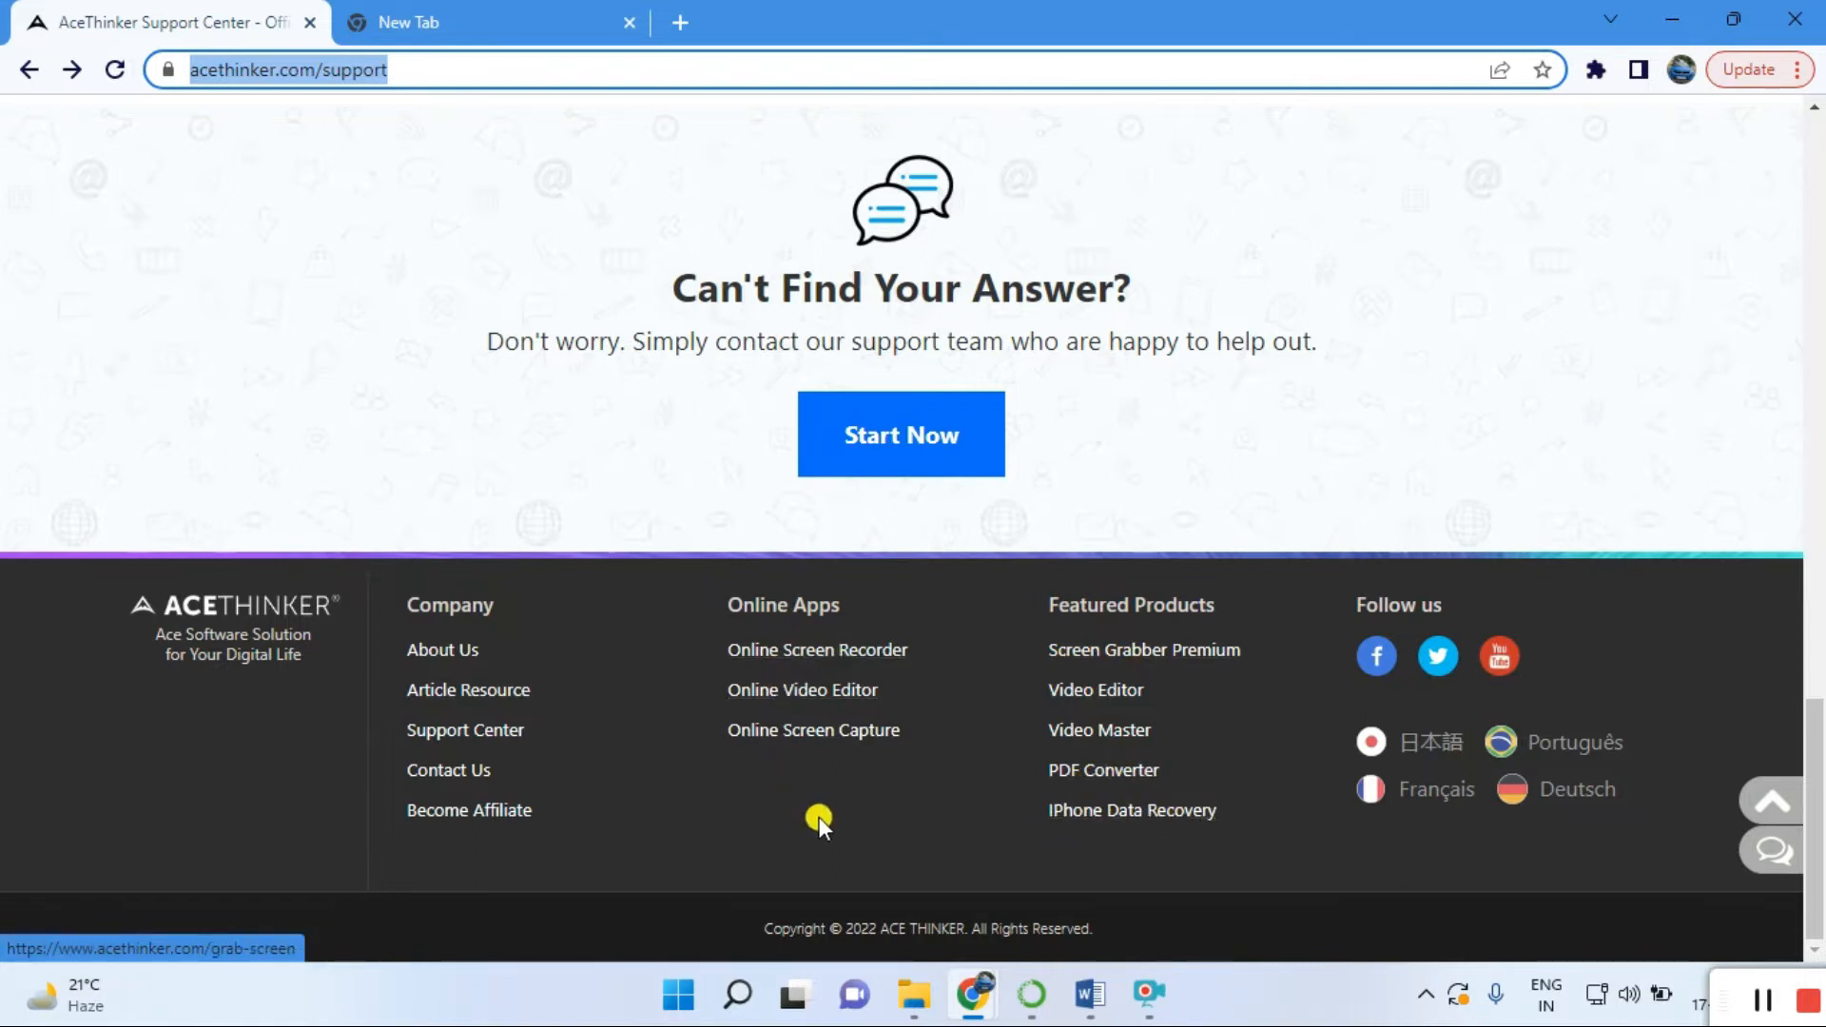
pyautogui.moveTo(1612, 739)
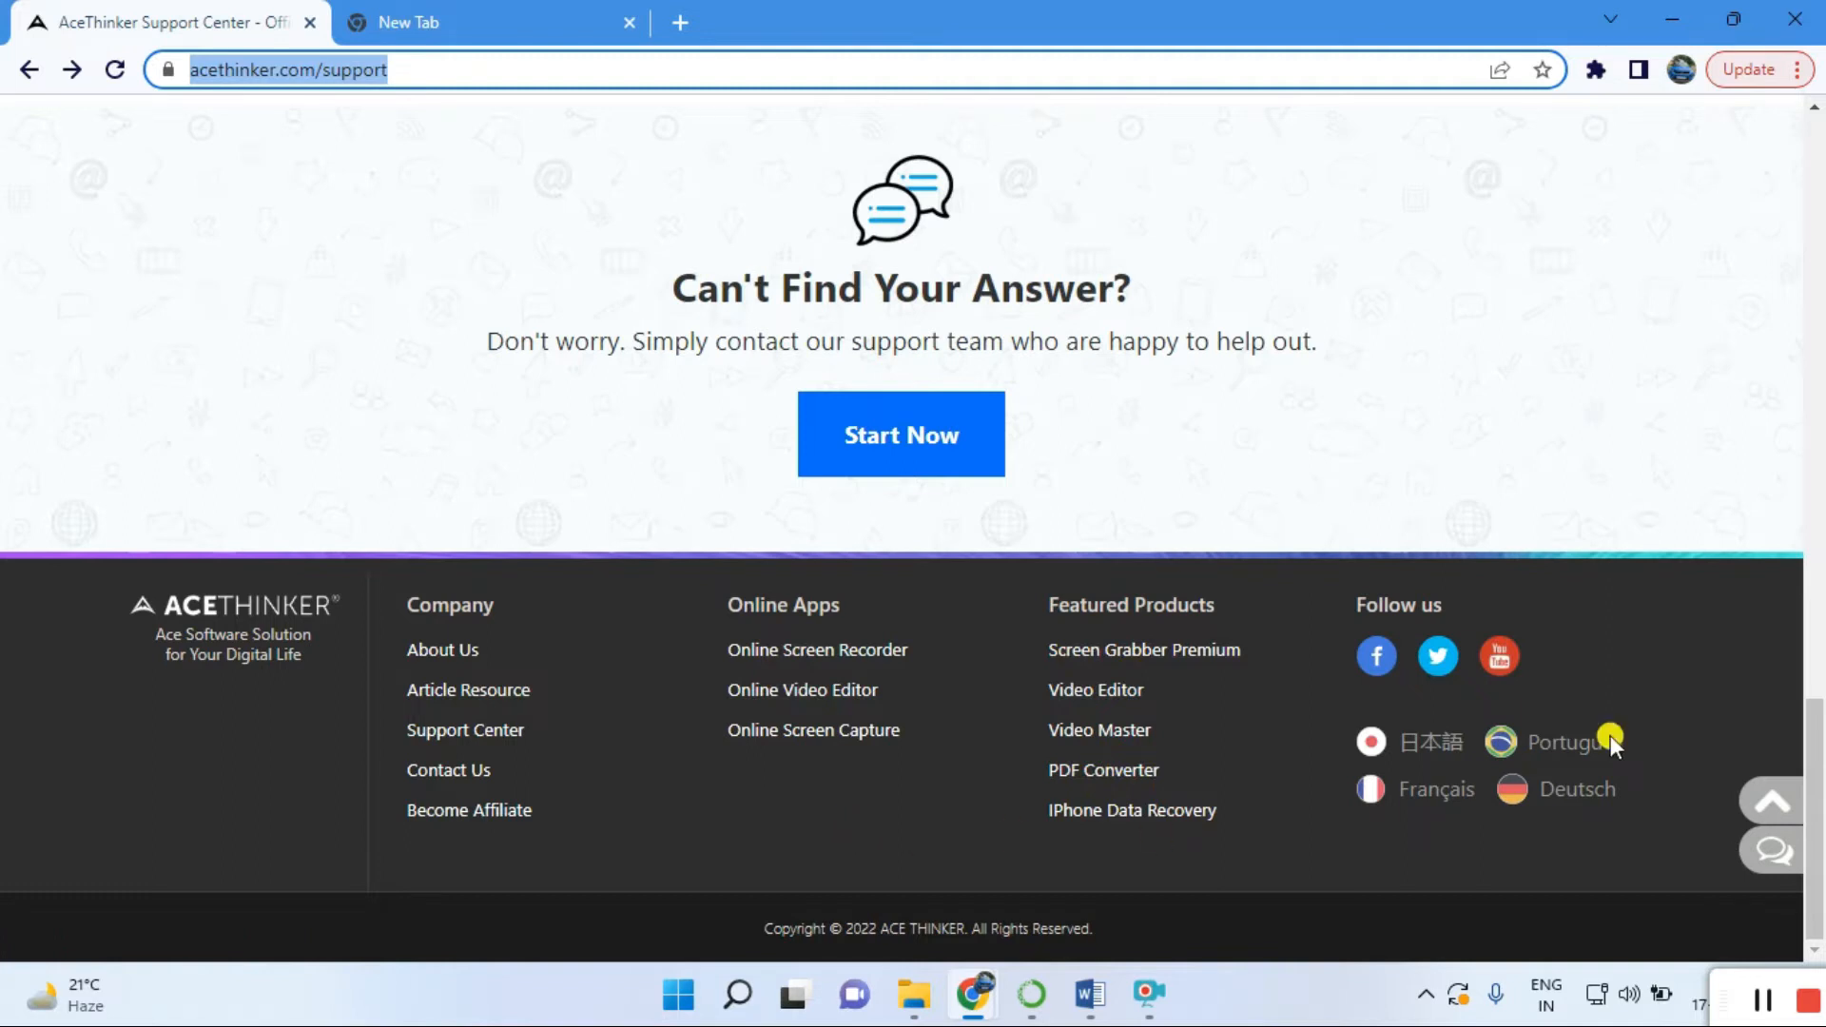
pyautogui.scroll(3)
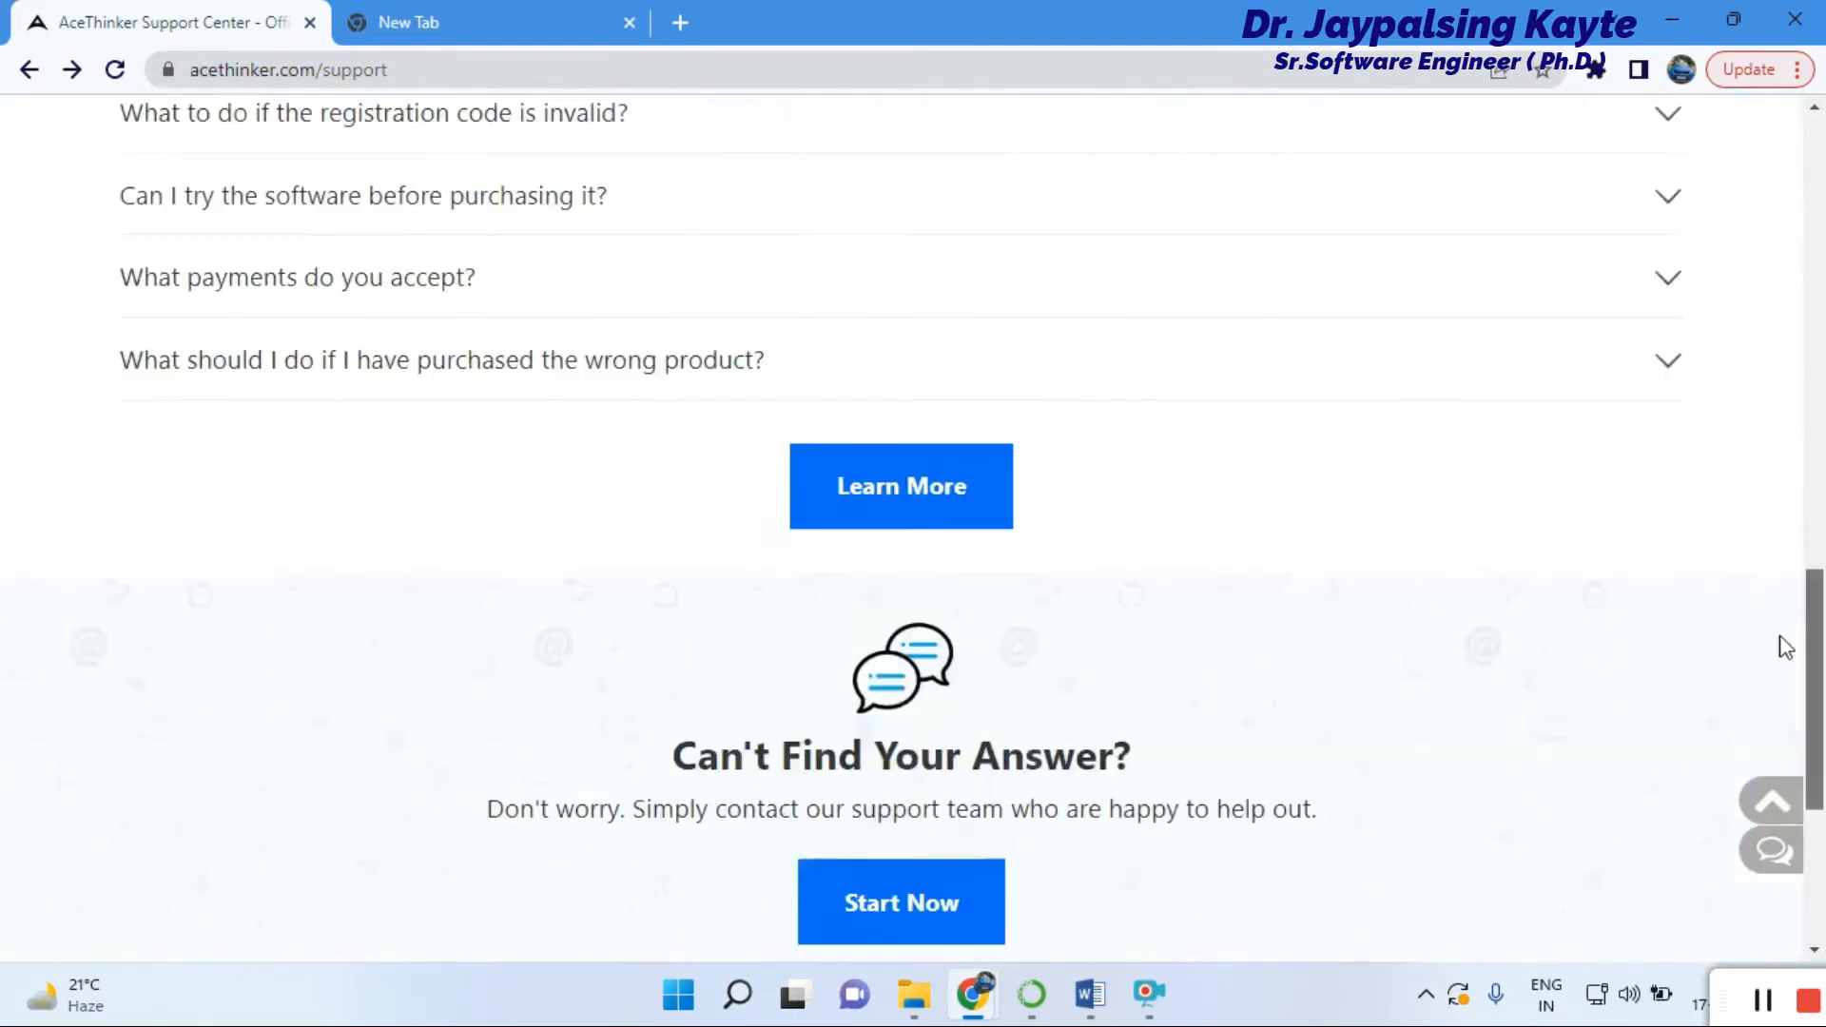
pyautogui.scroll(-3)
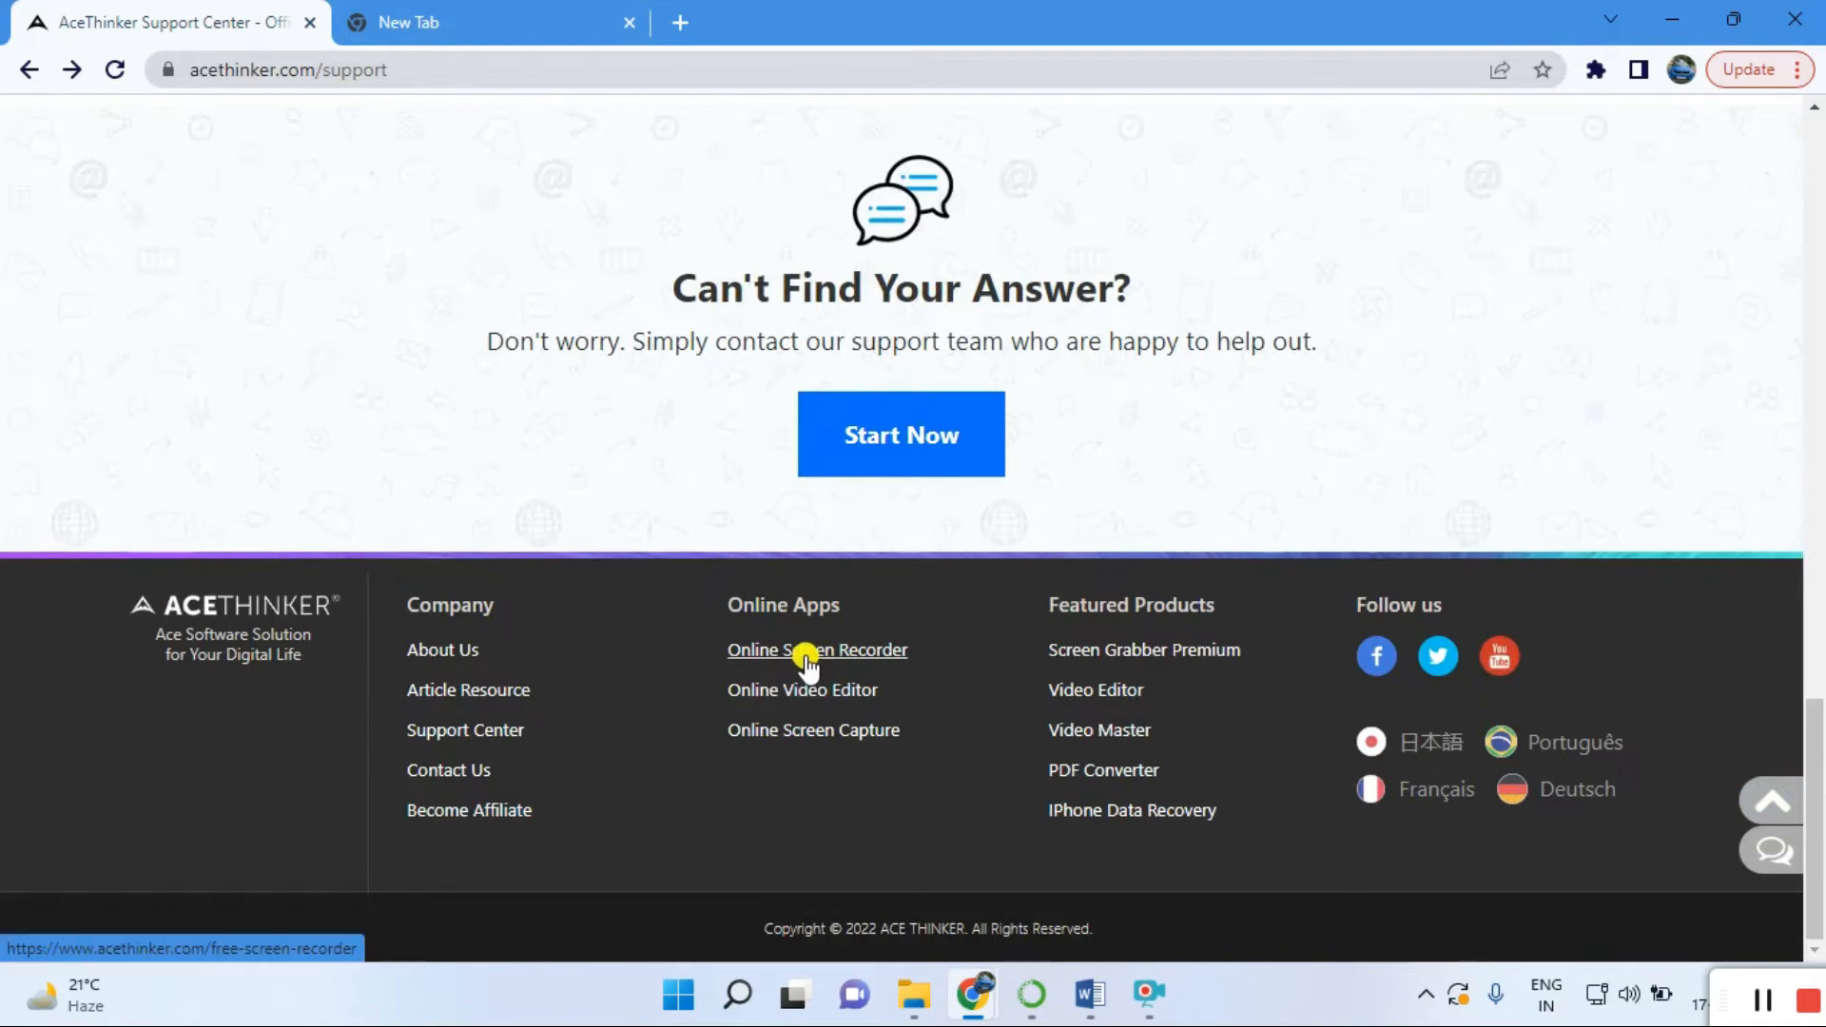
# Reach the Free Online Screen Recorder via the footer link and start a recording.
pyautogui.click(816, 650)
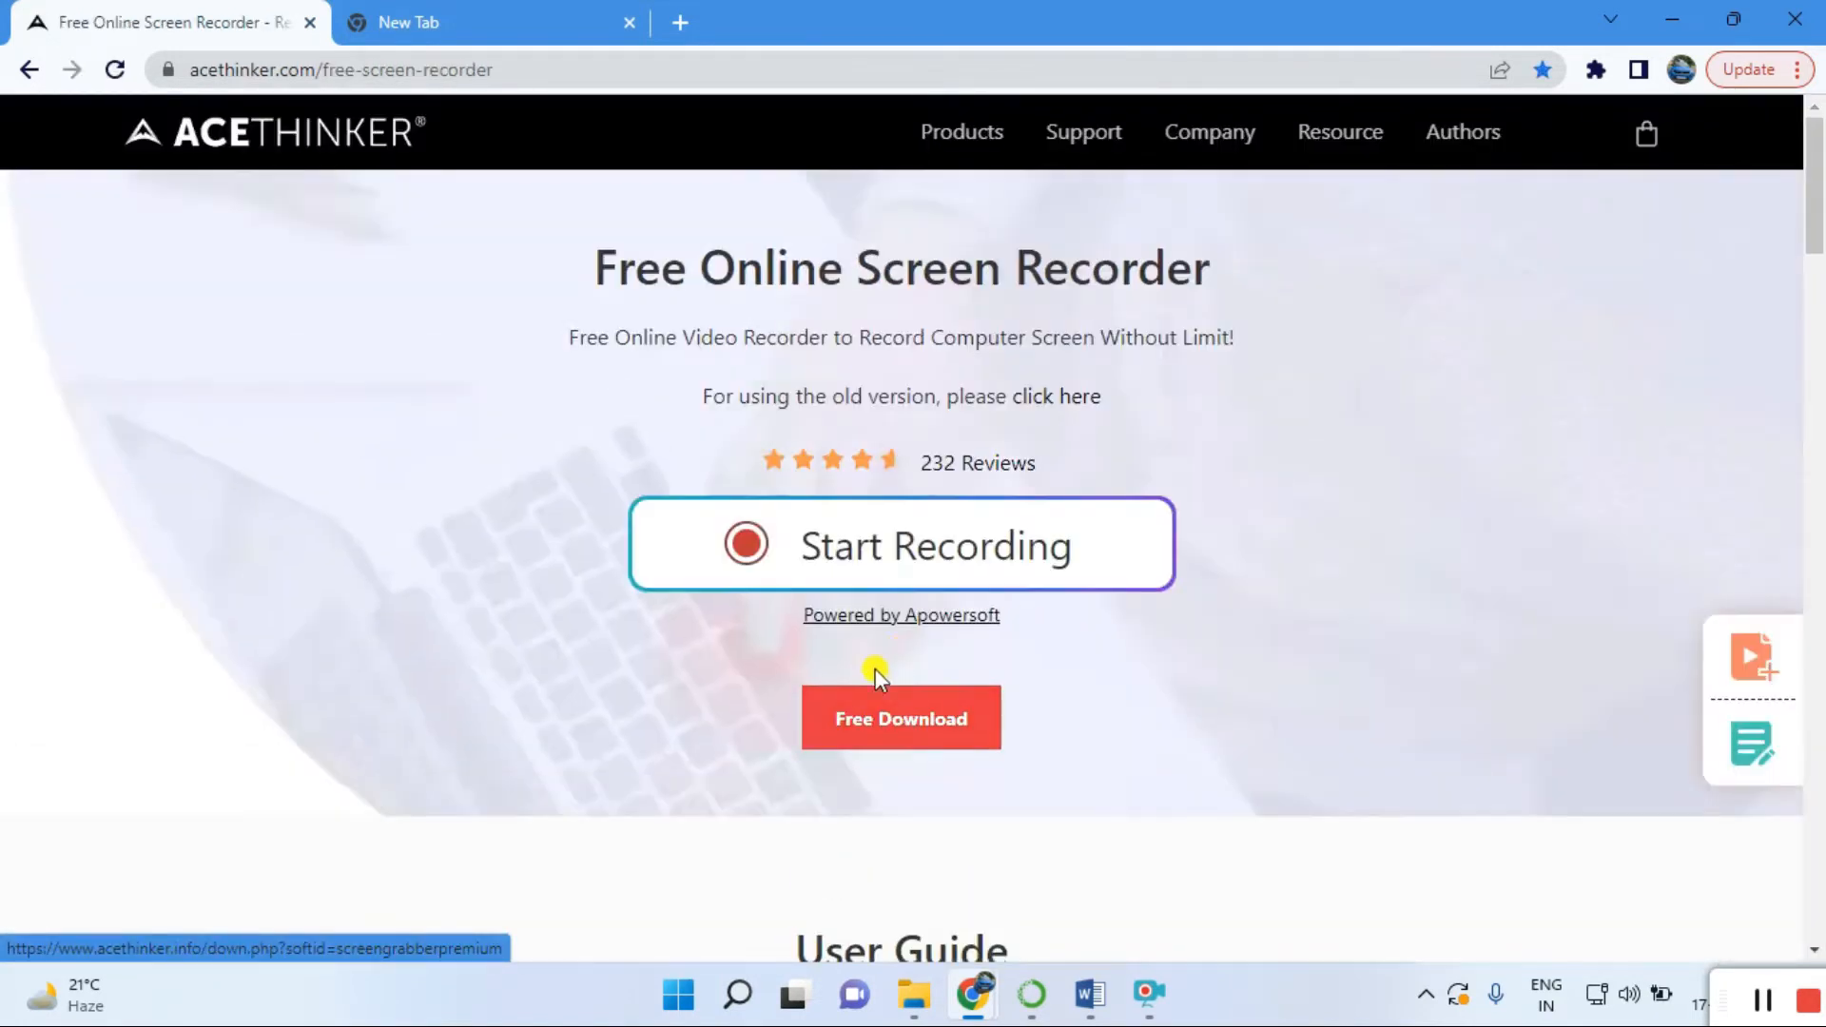
pyautogui.click(900, 544)
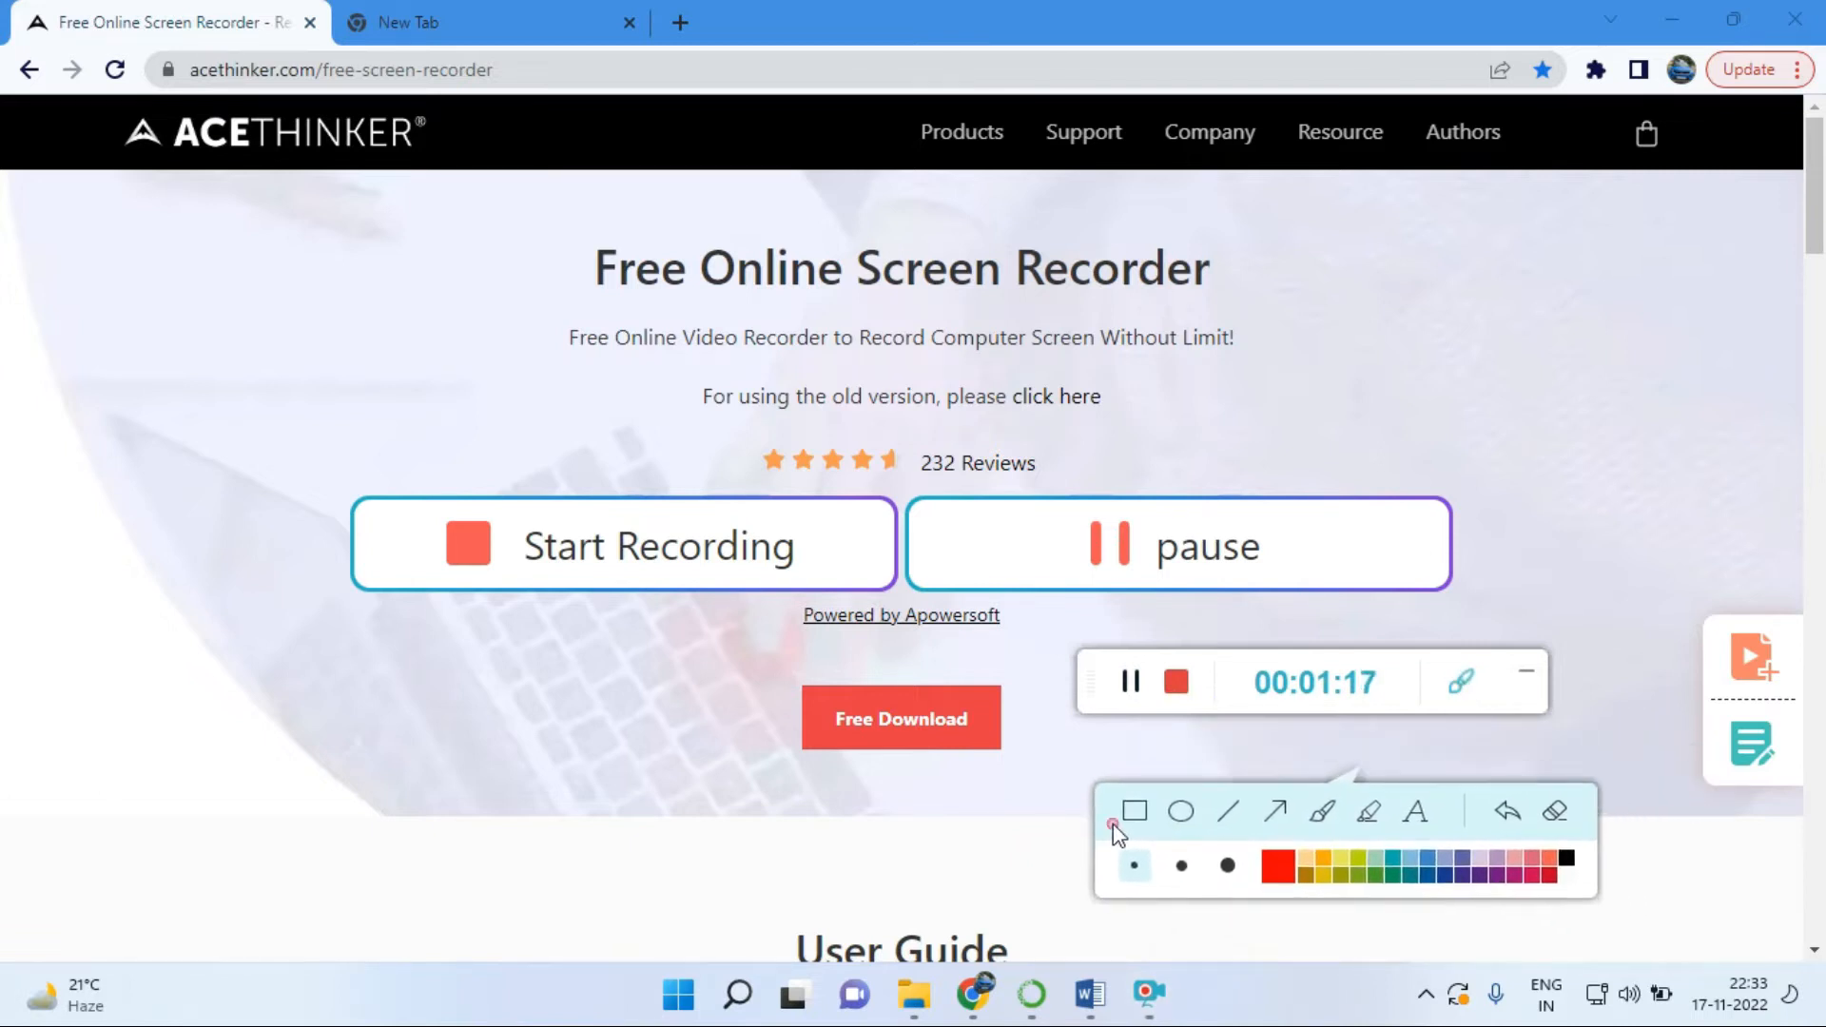
# Try a colour in the full colour picker, then cancel it so red stays active.
pyautogui.click(1132, 866)
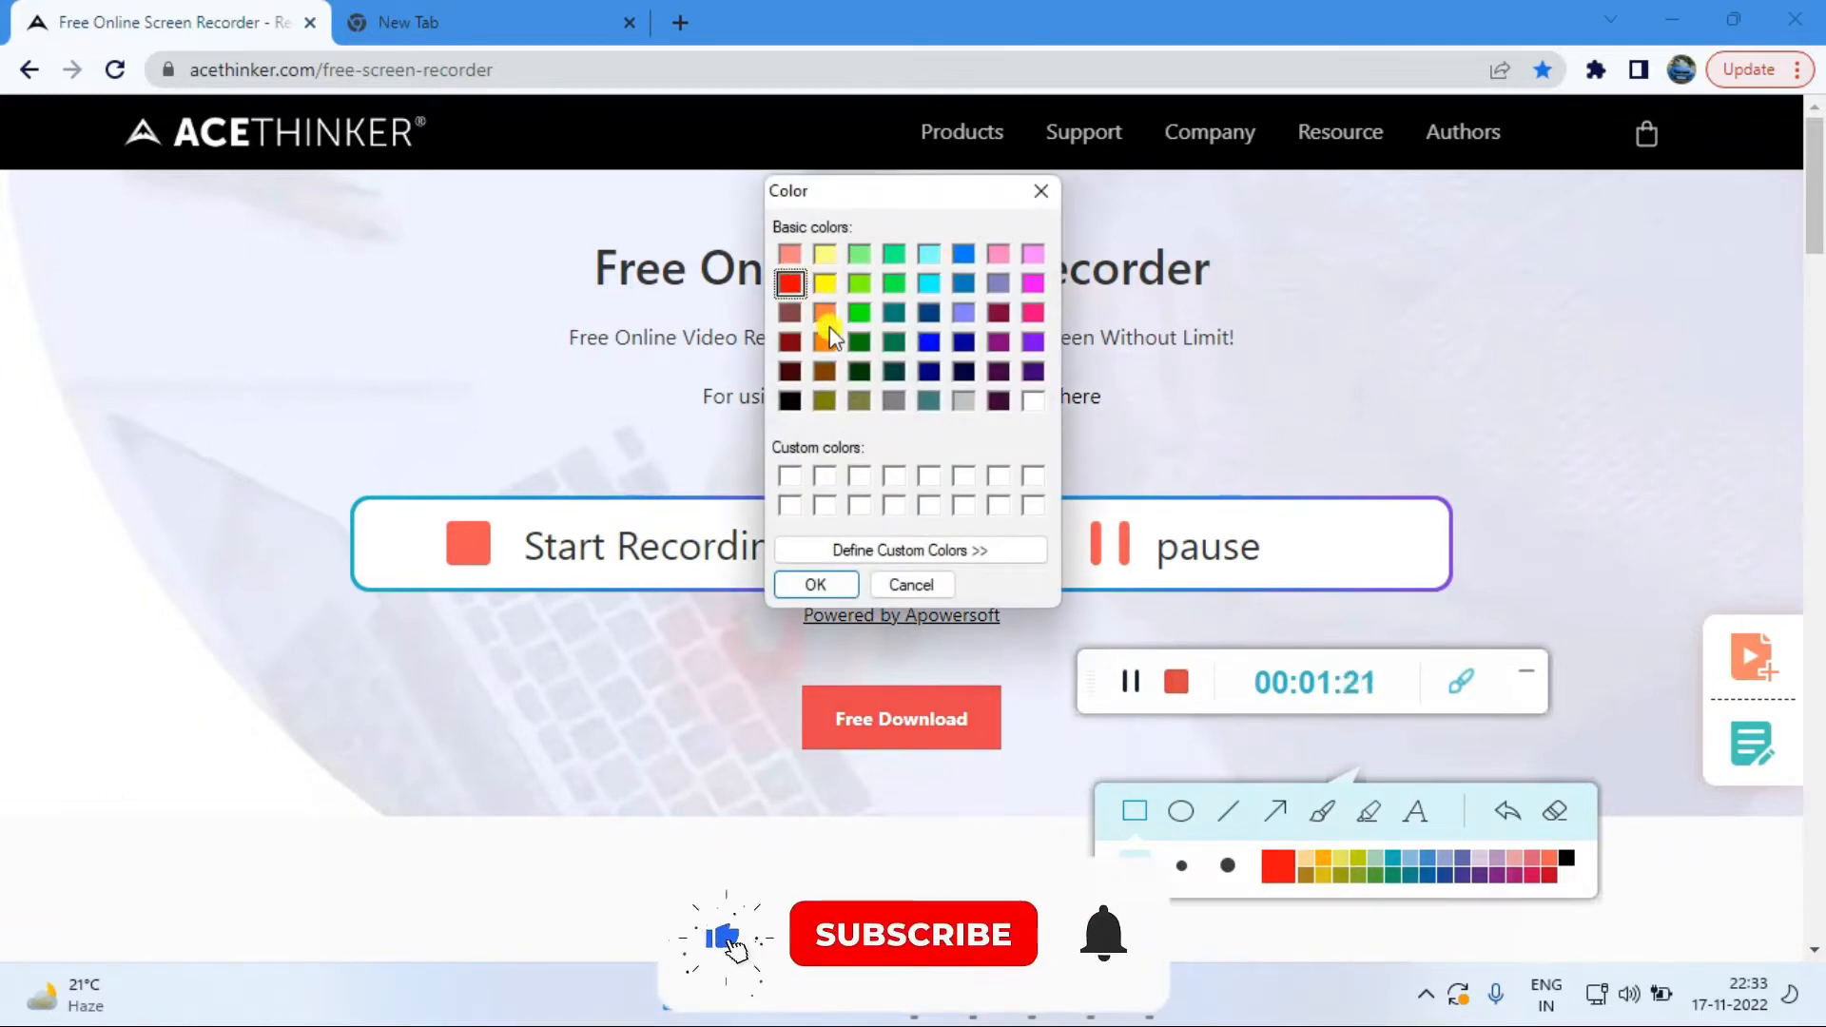
pyautogui.click(789, 310)
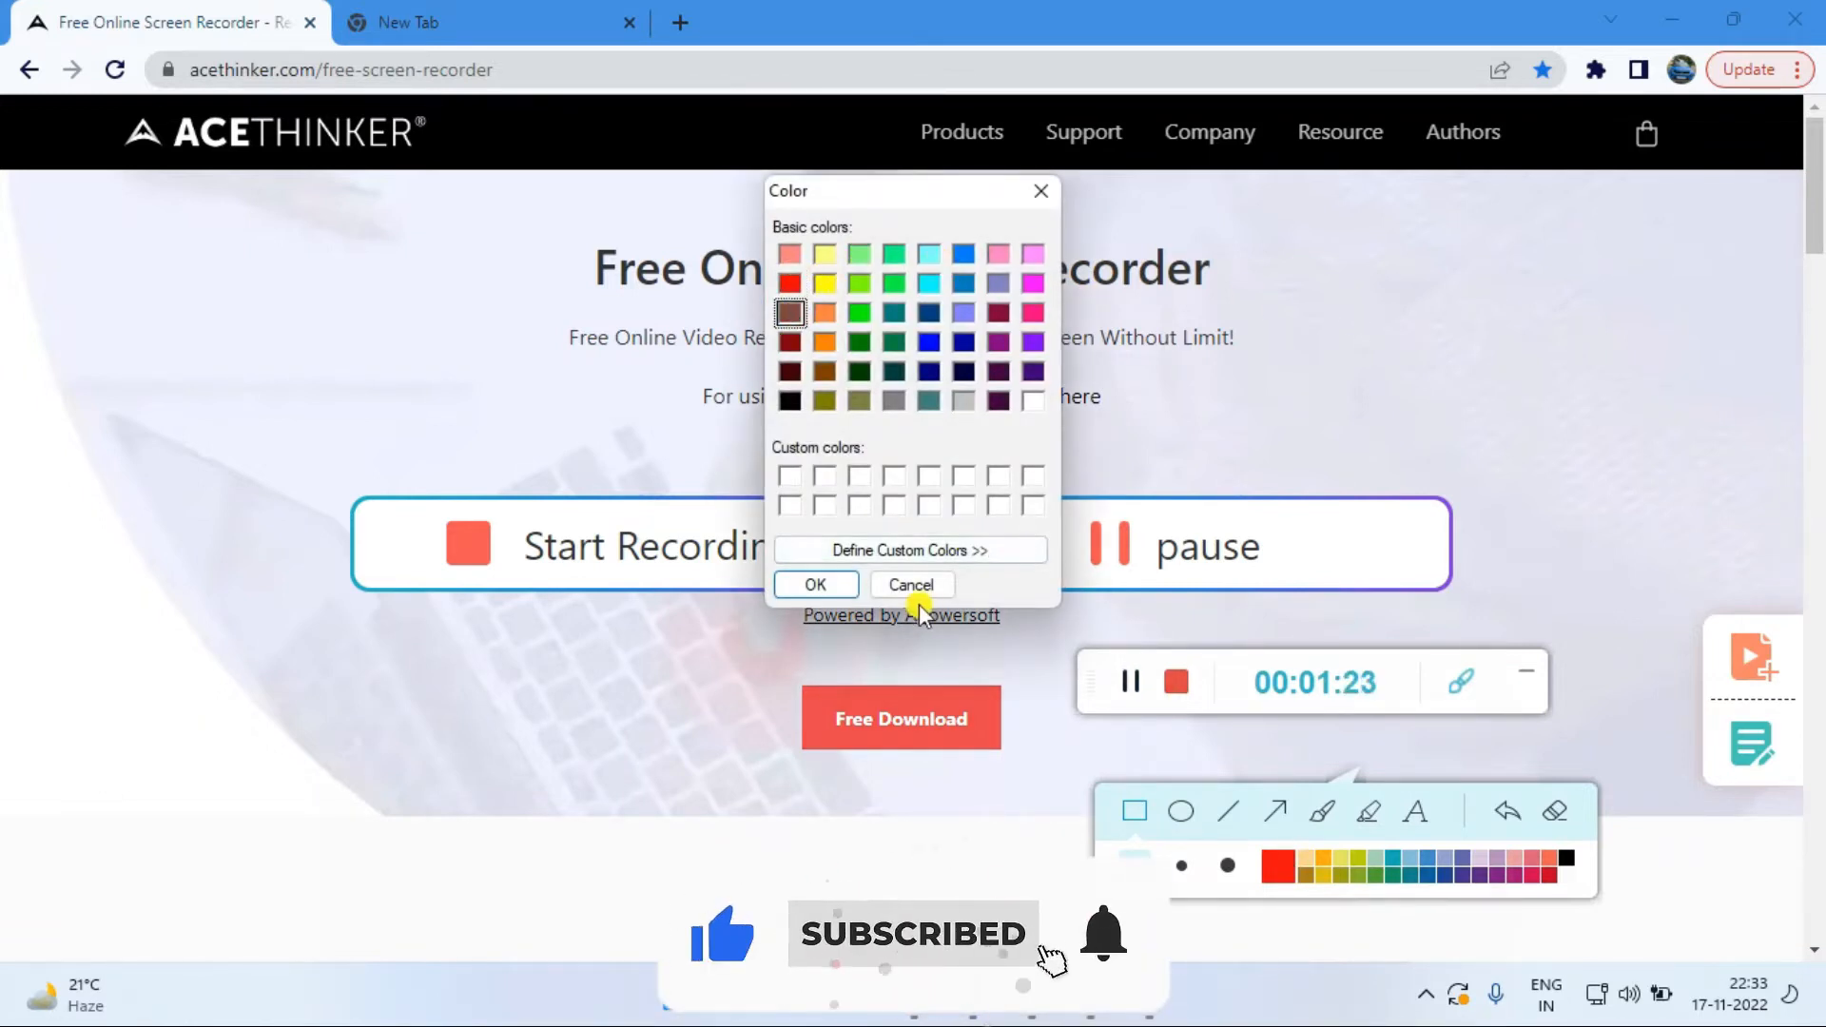
pyautogui.click(909, 584)
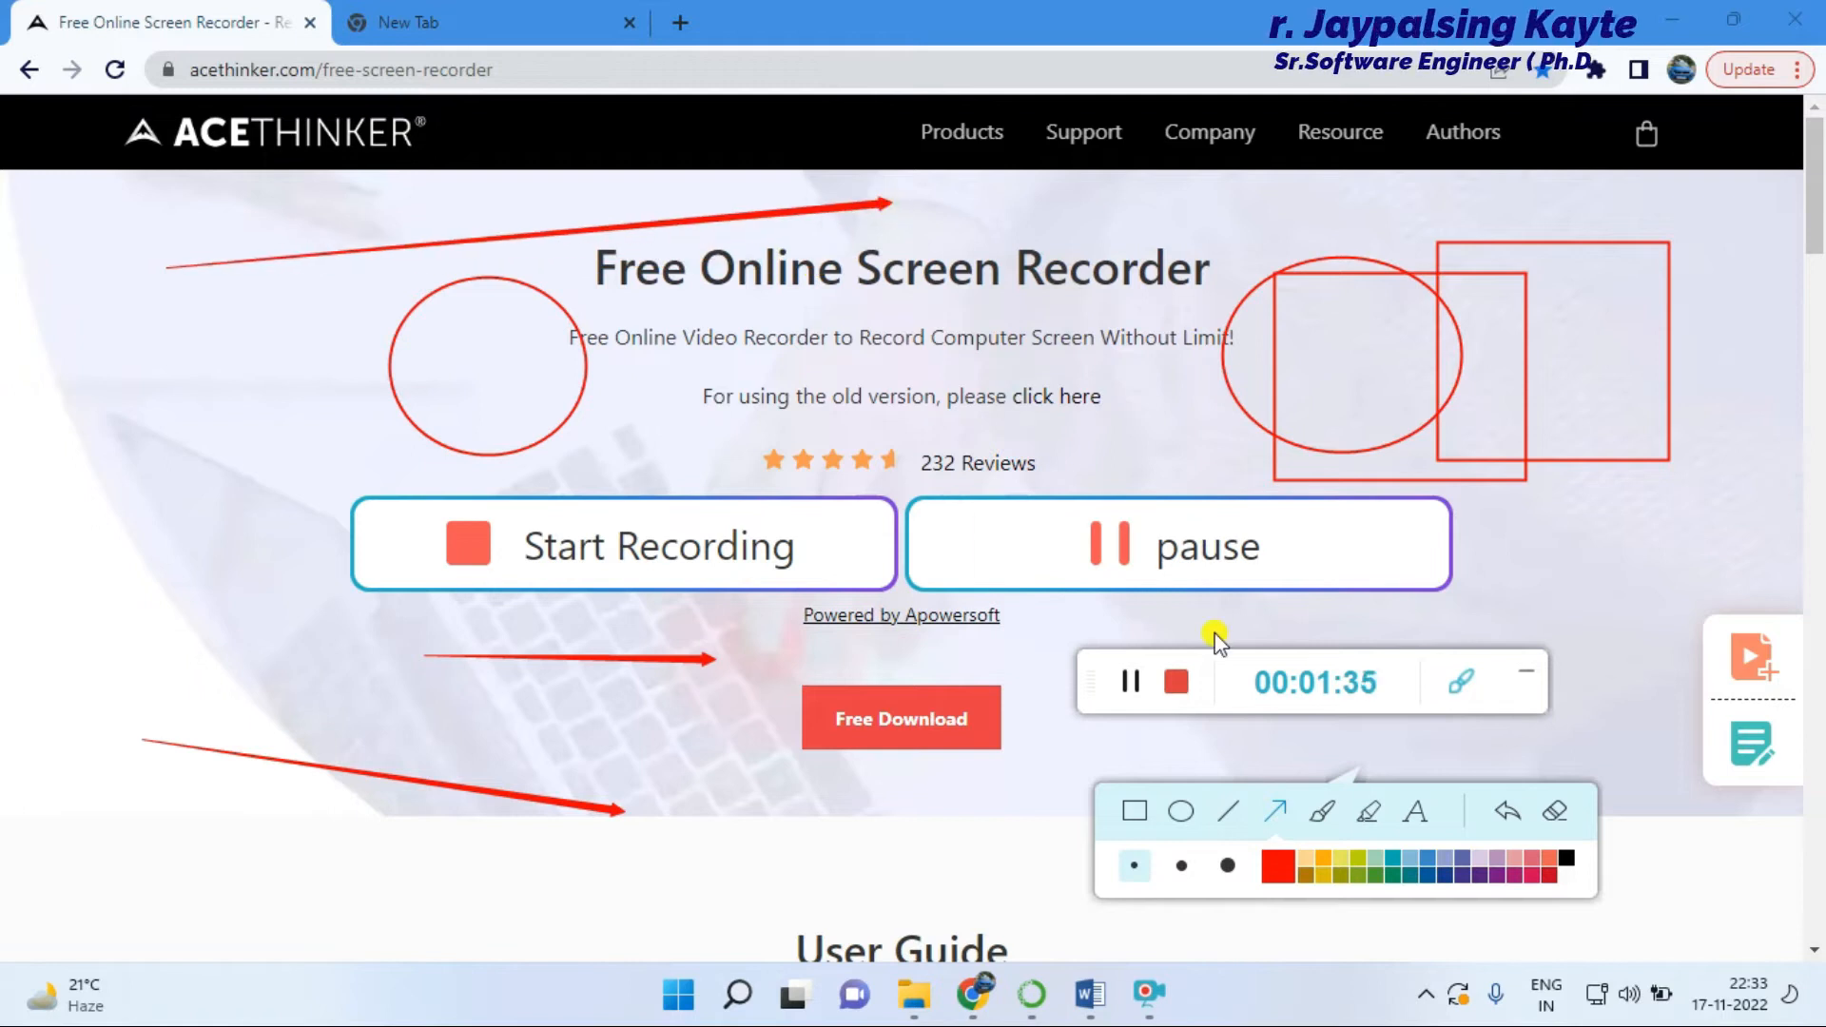
pyautogui.moveTo(390, 658)
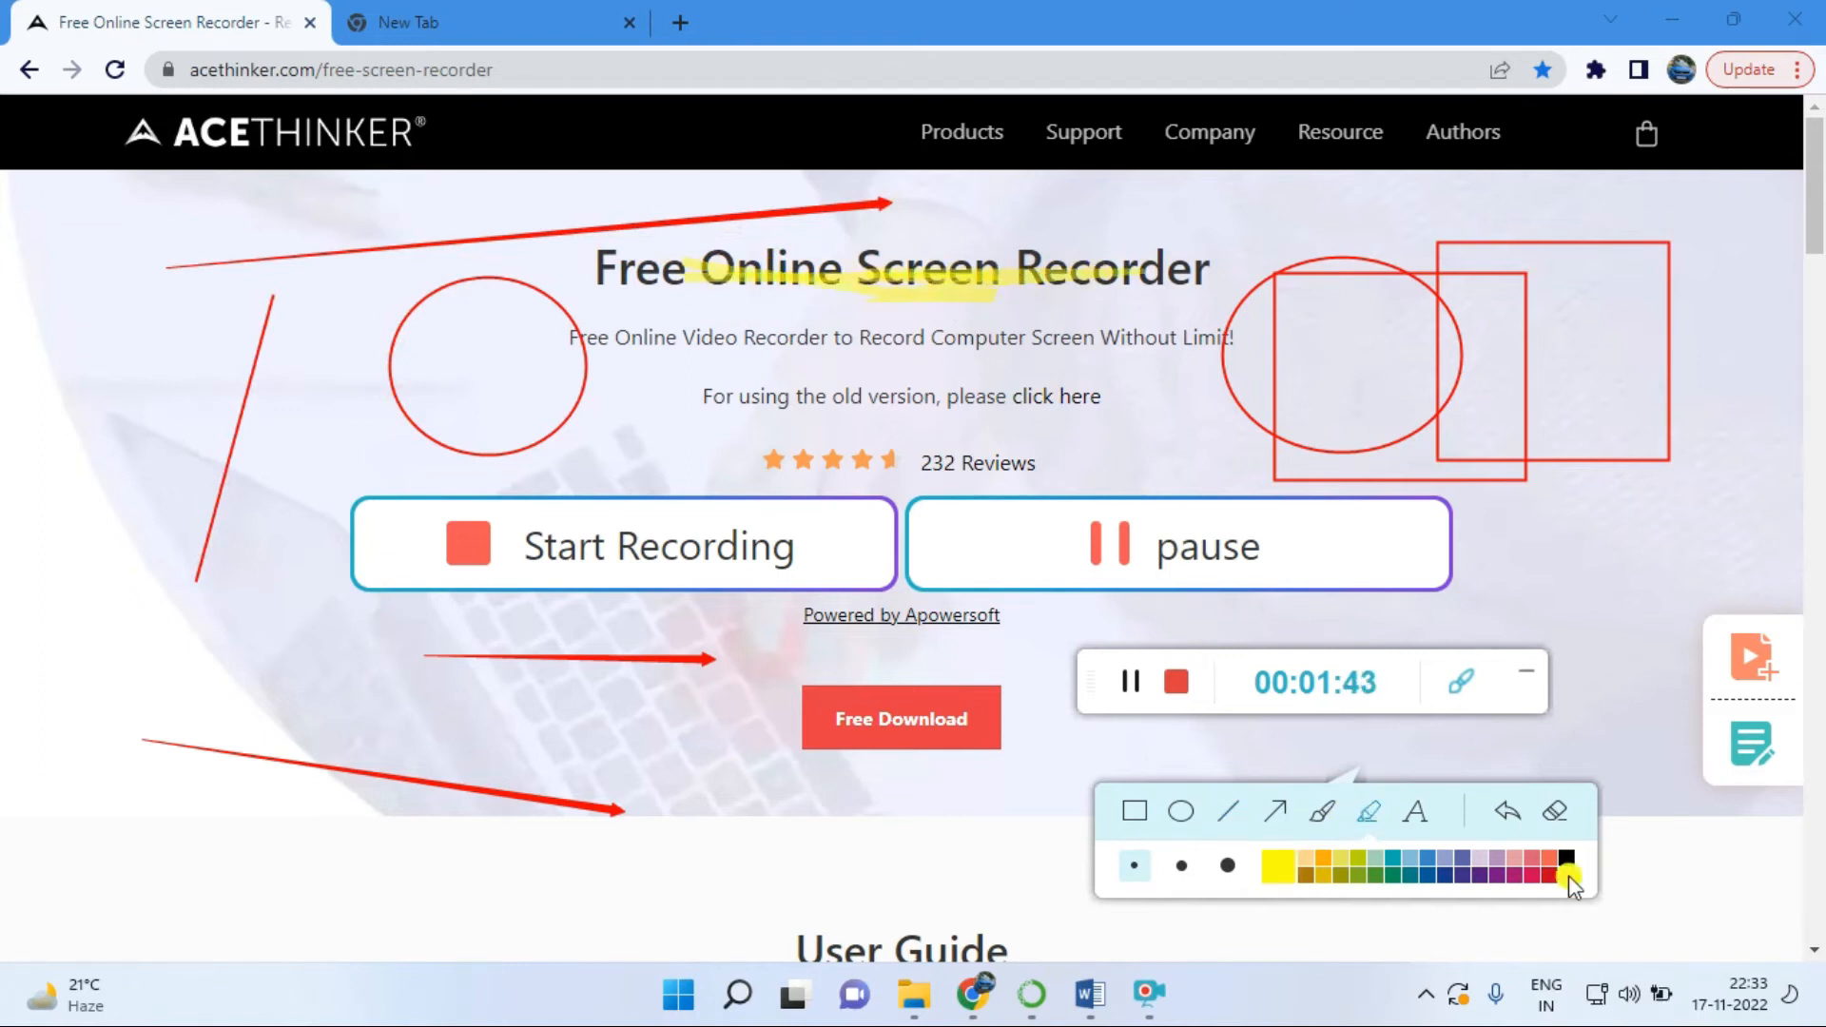
# Switch the annotation colour to red for the old-version highlight and text note.
pyautogui.click(1179, 865)
pyautogui.write('S')
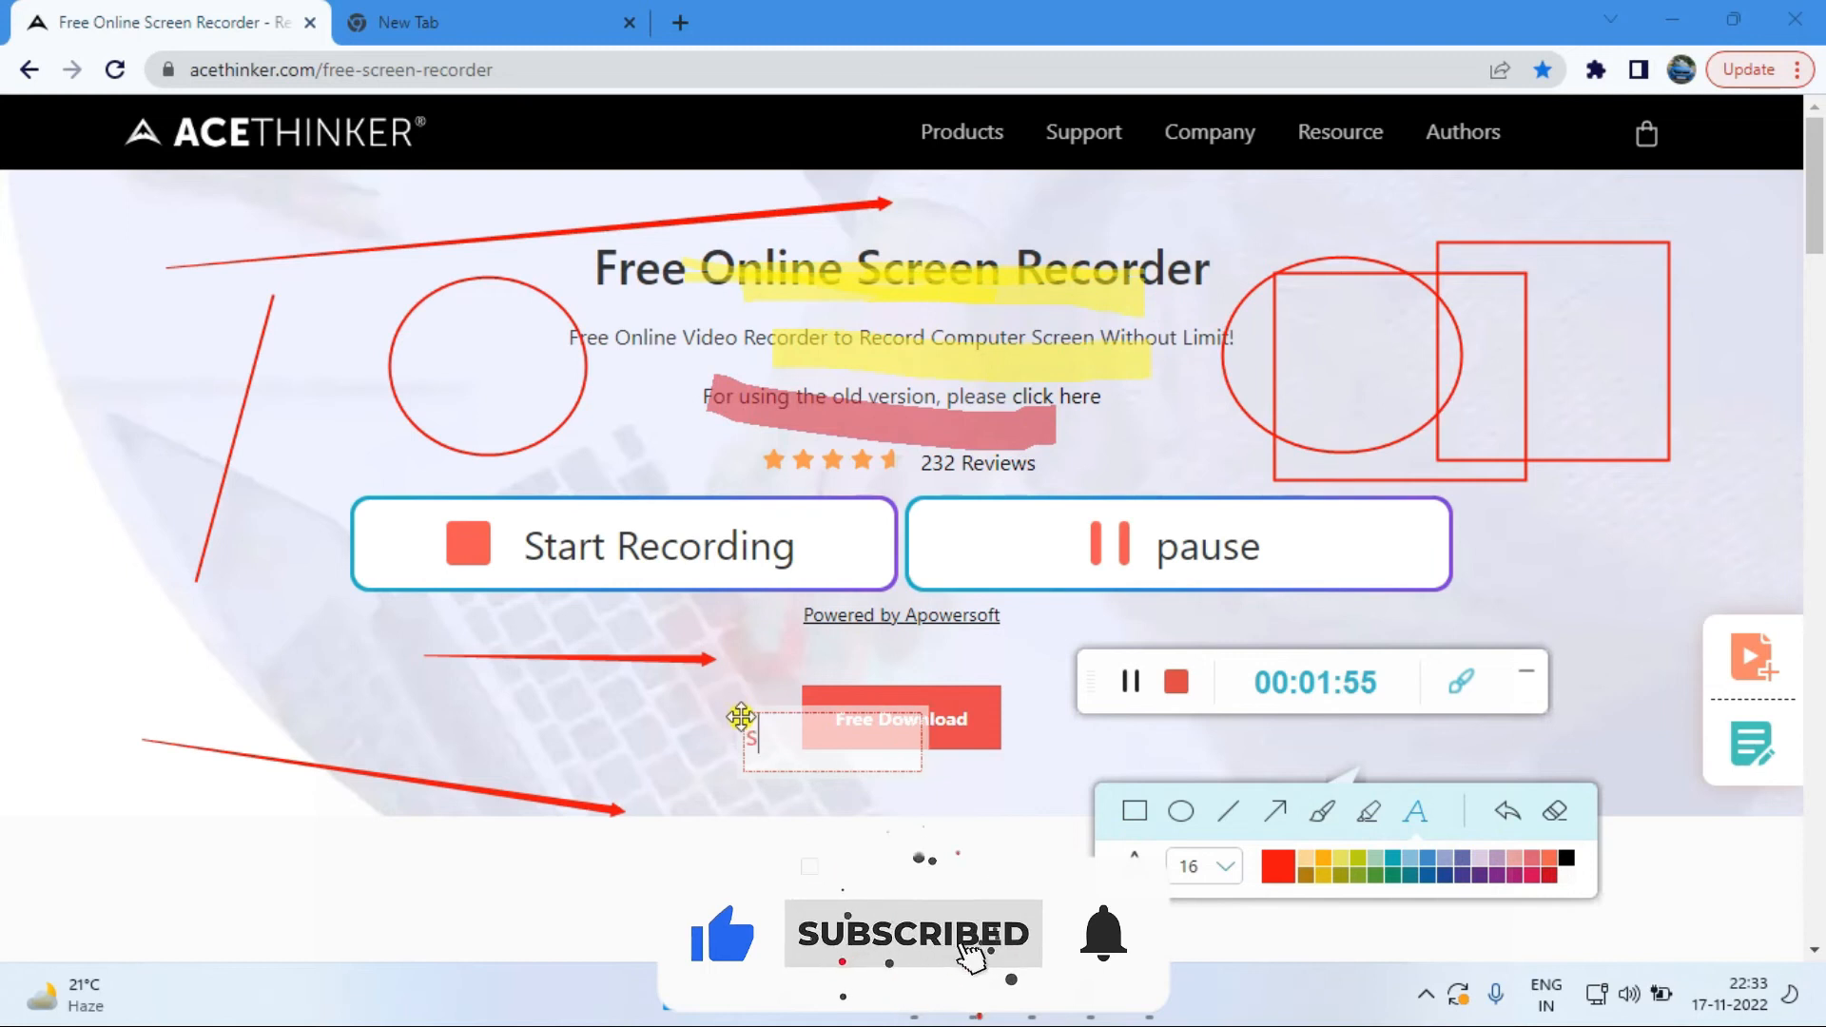
# Enter the text note 'sfgsdfgsdfg' and draw a thick red freehand scribble around the left circle.
pyautogui.write('sfgsdfgsdfg')
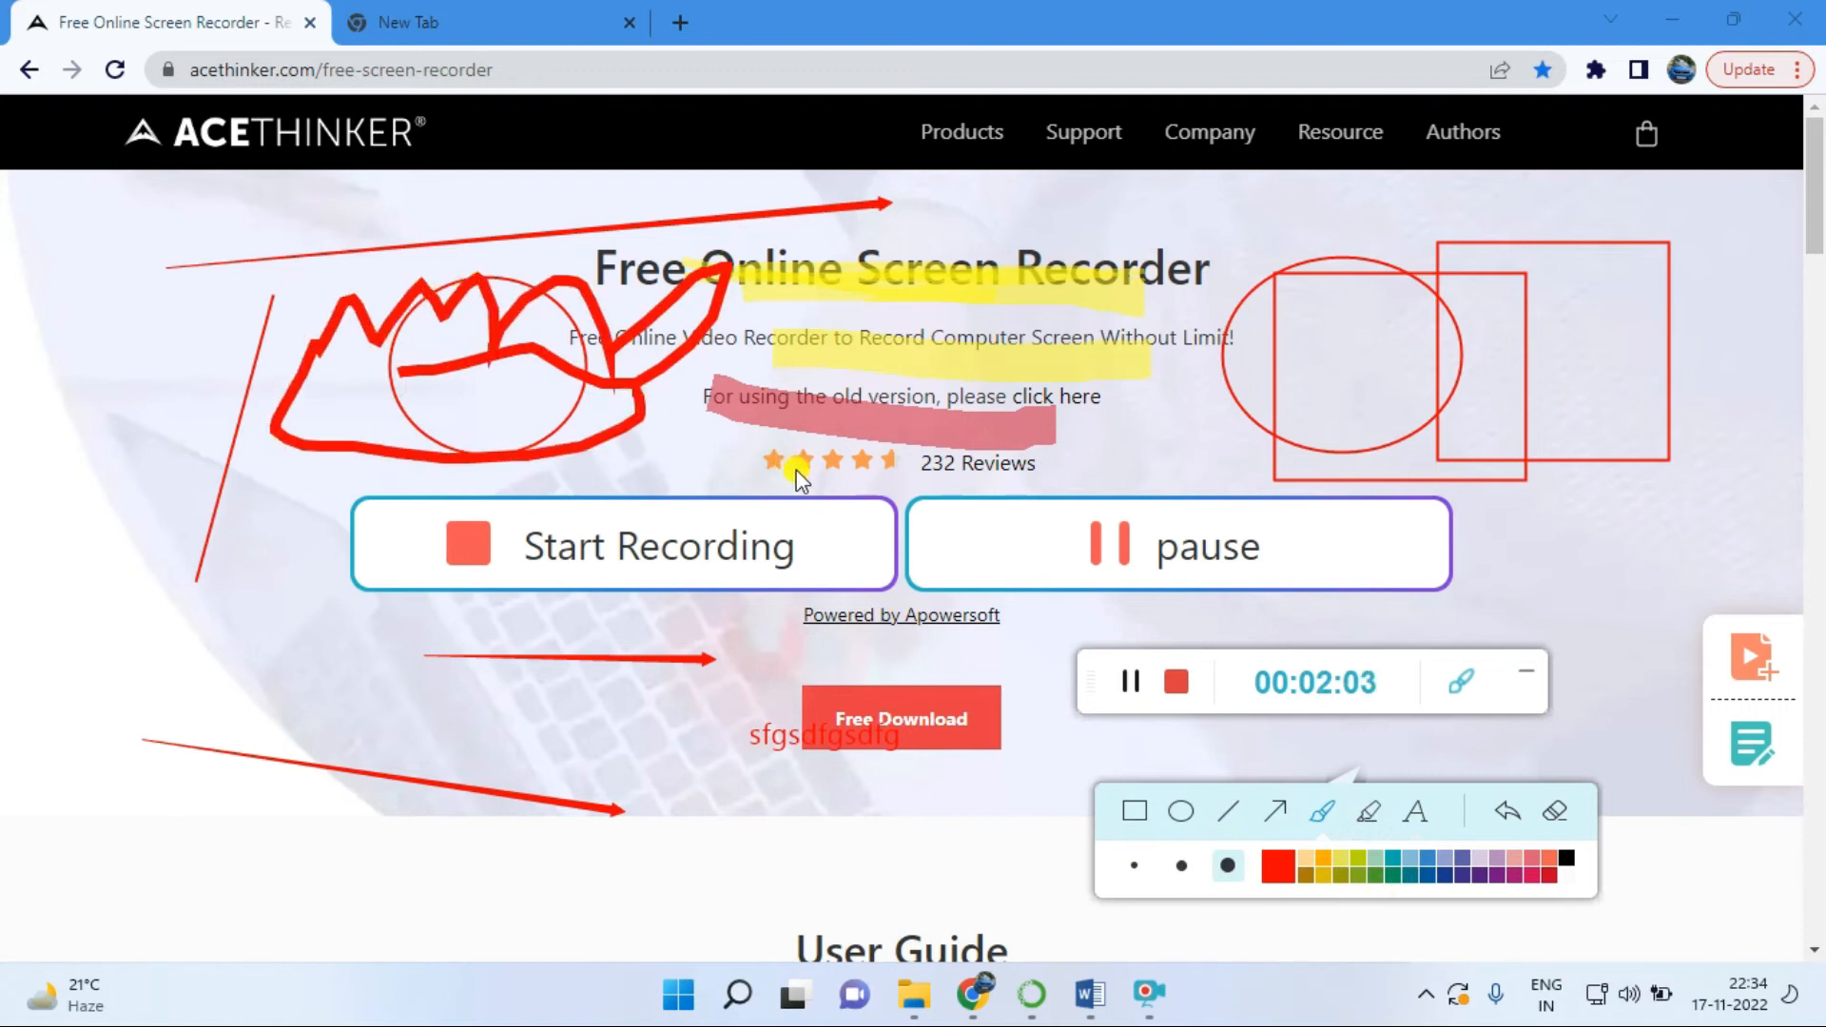
pyautogui.moveTo(1091, 802)
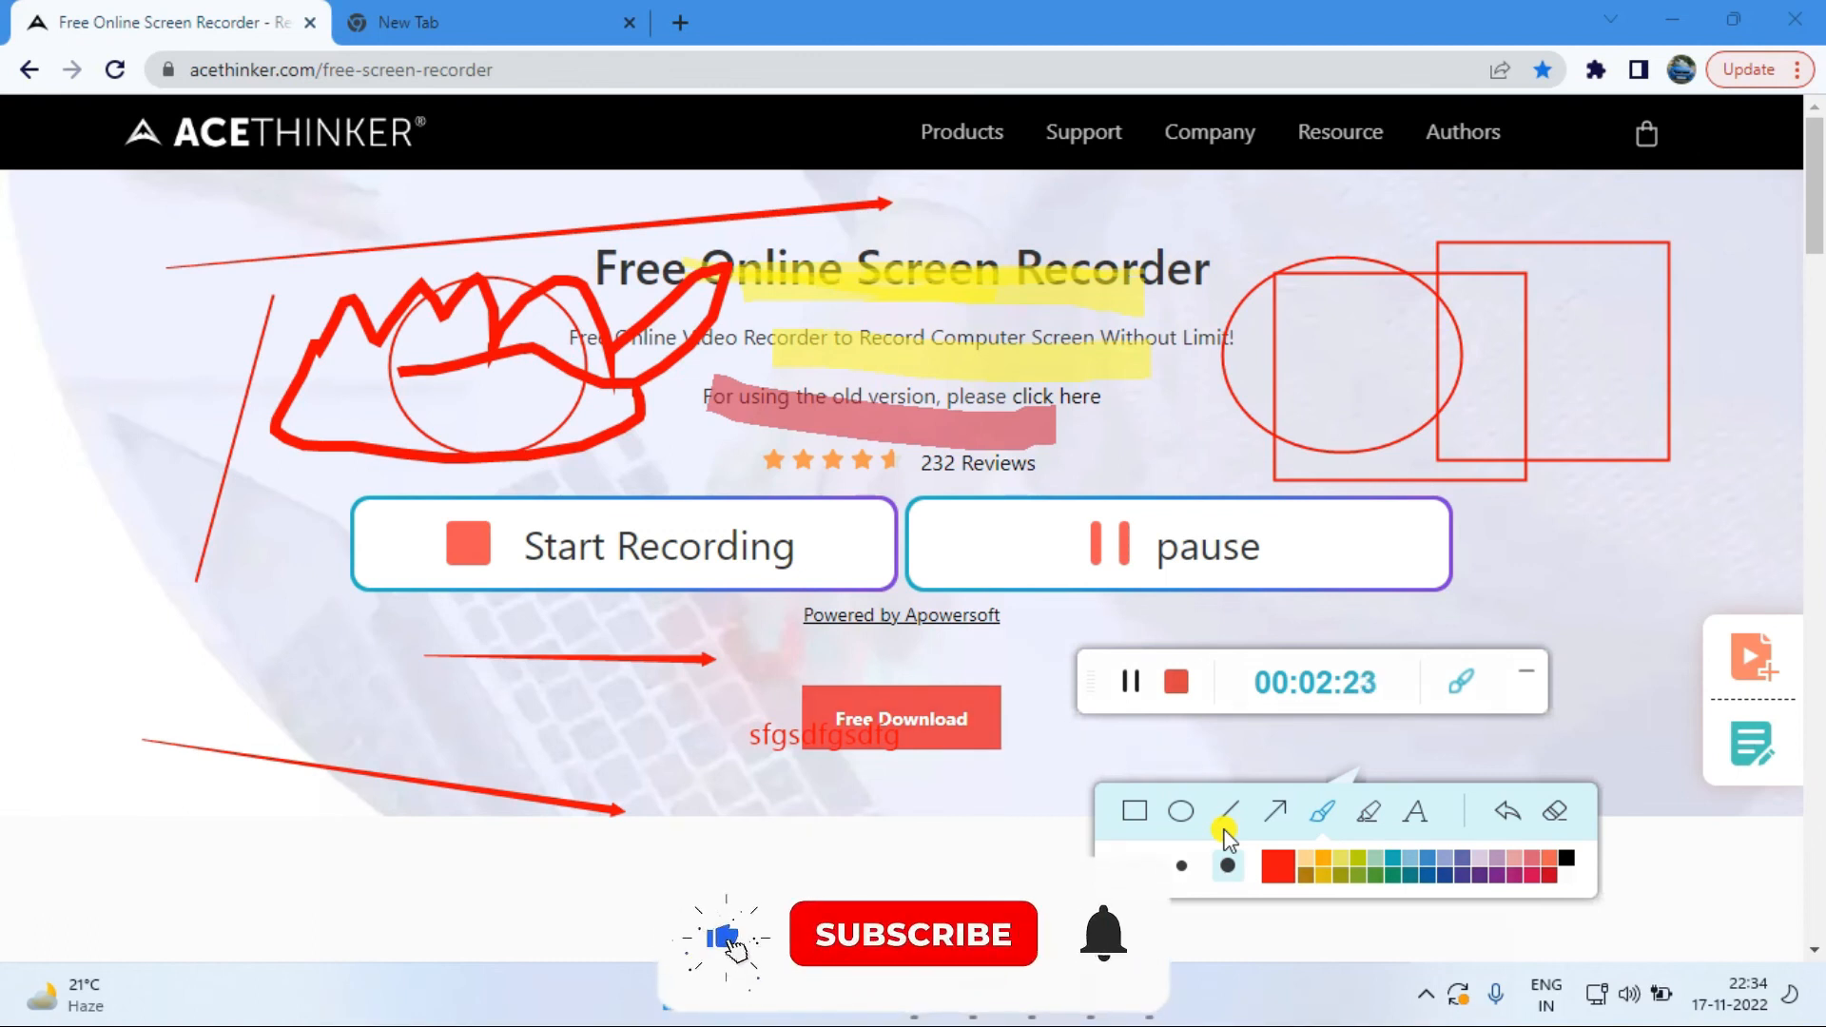
pyautogui.click(913, 932)
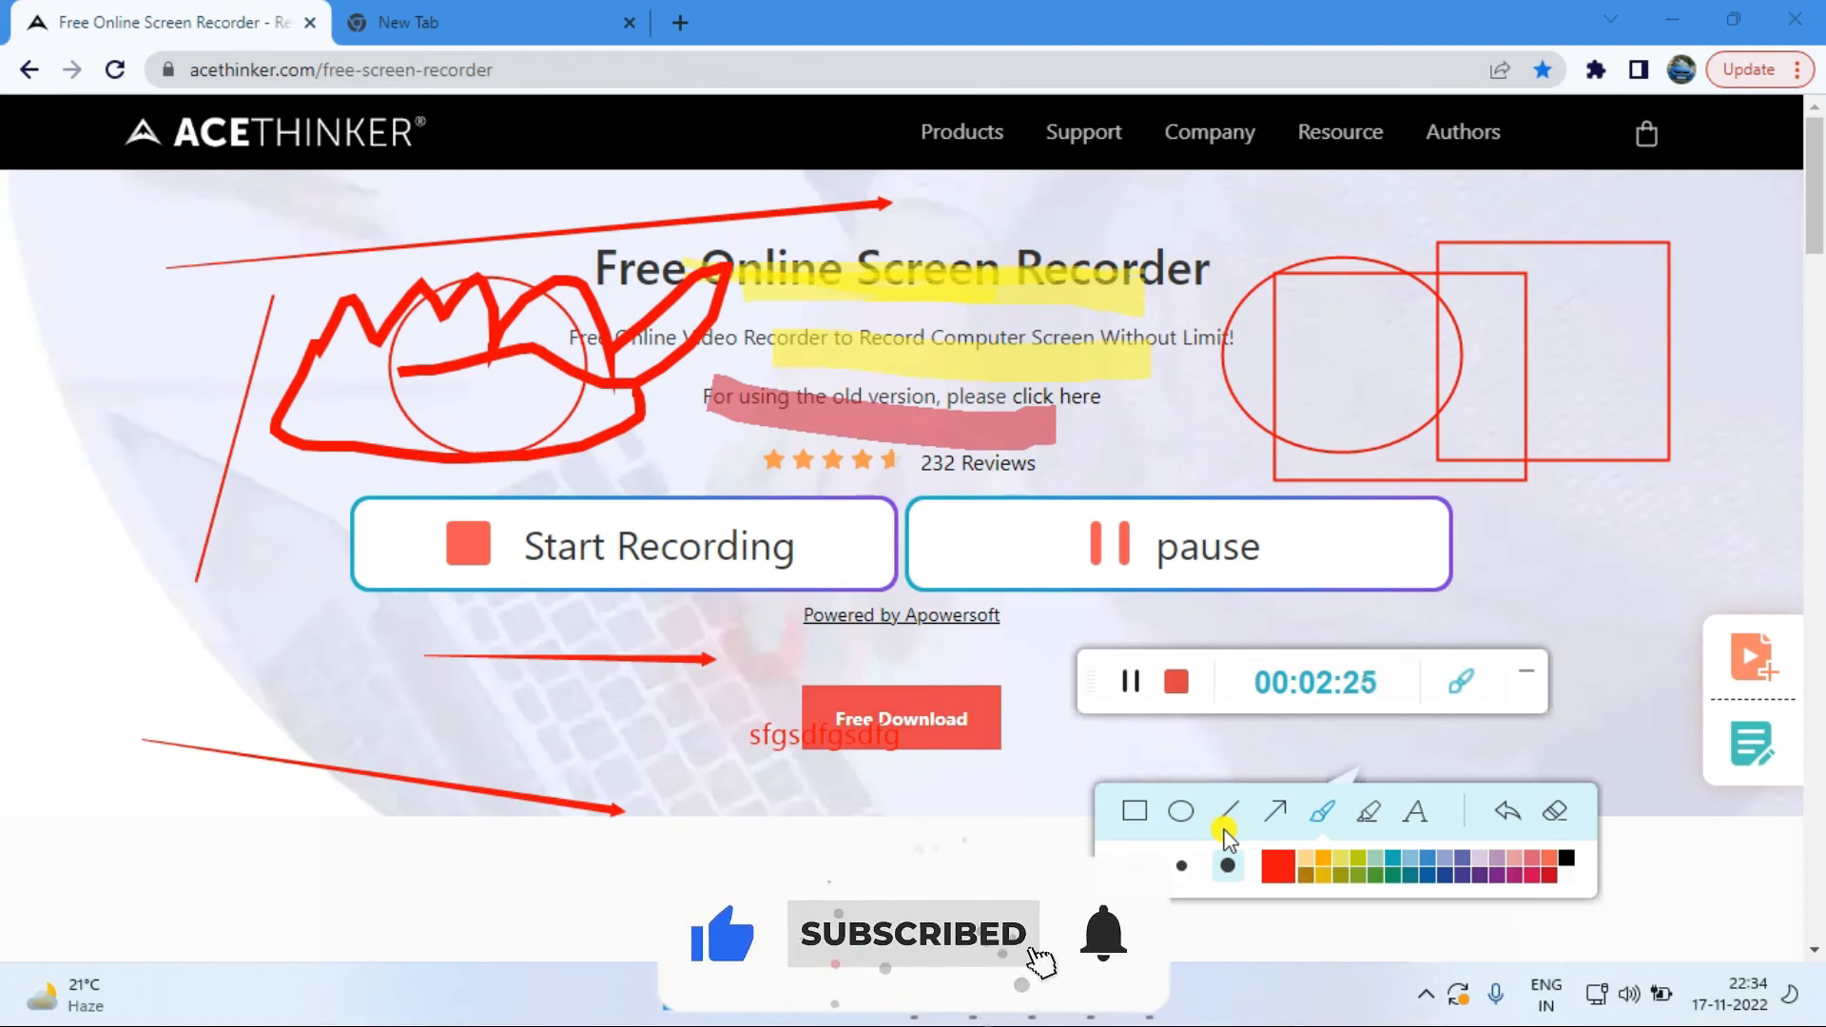